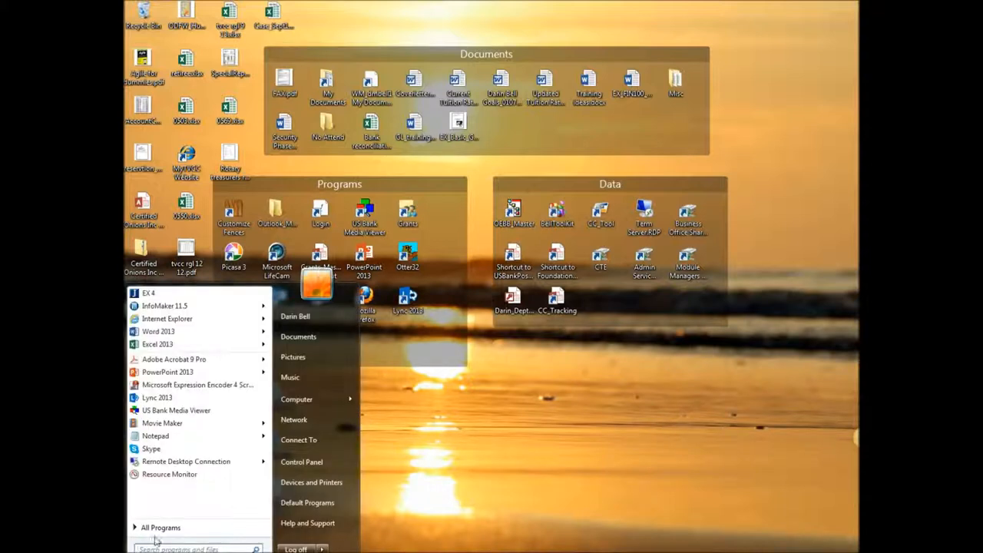
- Browse the All Programs list from the Start menu, scrolling through the program folders
left_click(160, 527)
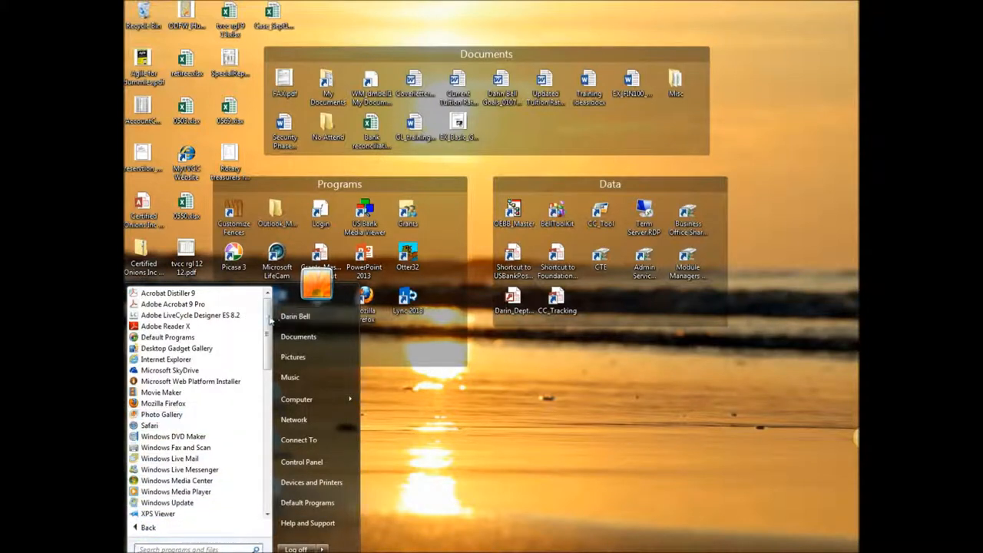
scroll("down", 3)
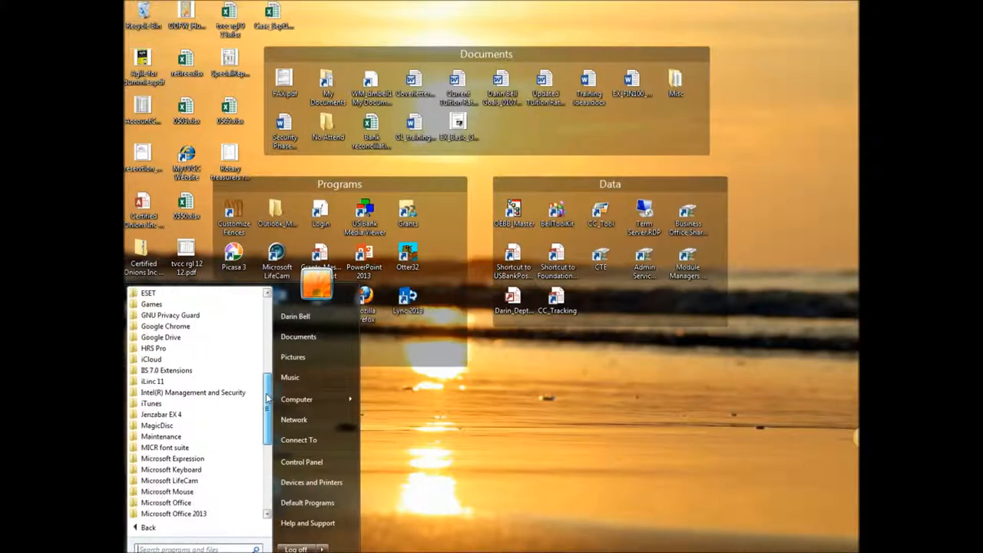
scroll("down", 3)
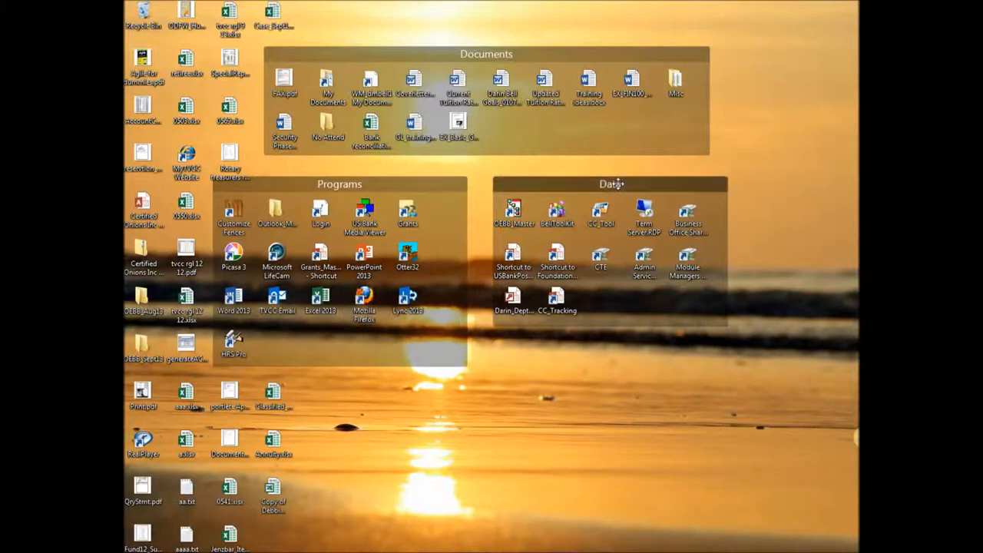
mouse_move(586, 197)
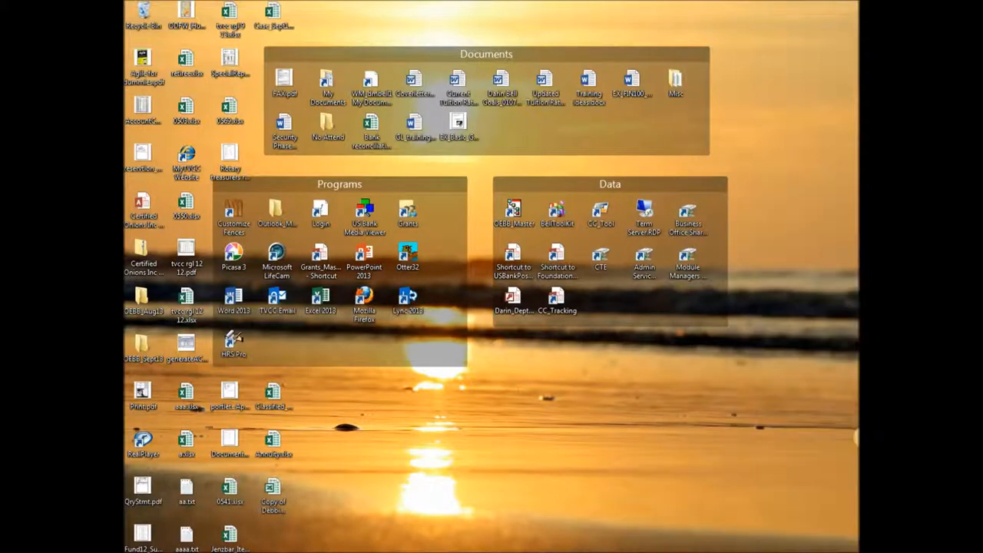
- Start Word 2013 from the desktop and look through its new-document templates
double_click(234, 299)
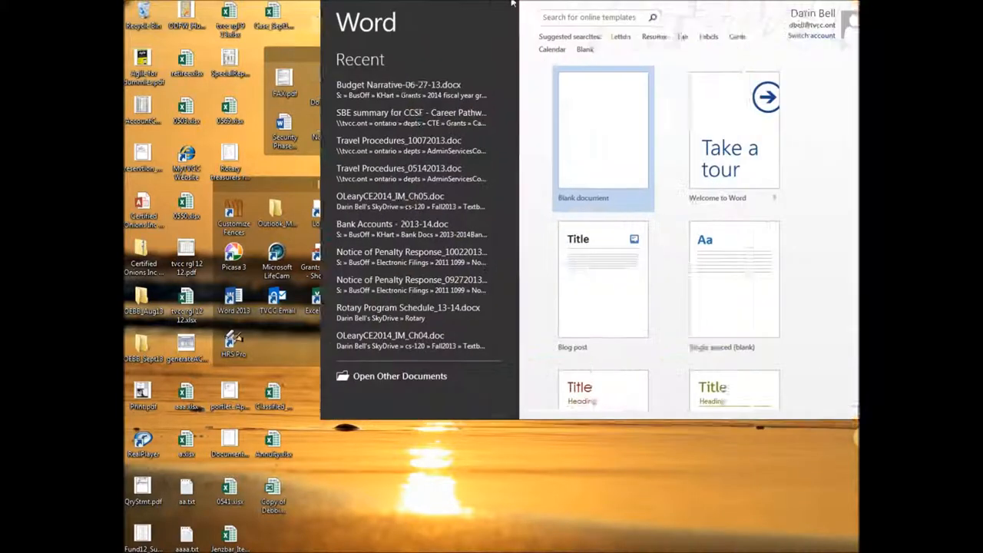
left_click(835, 8)
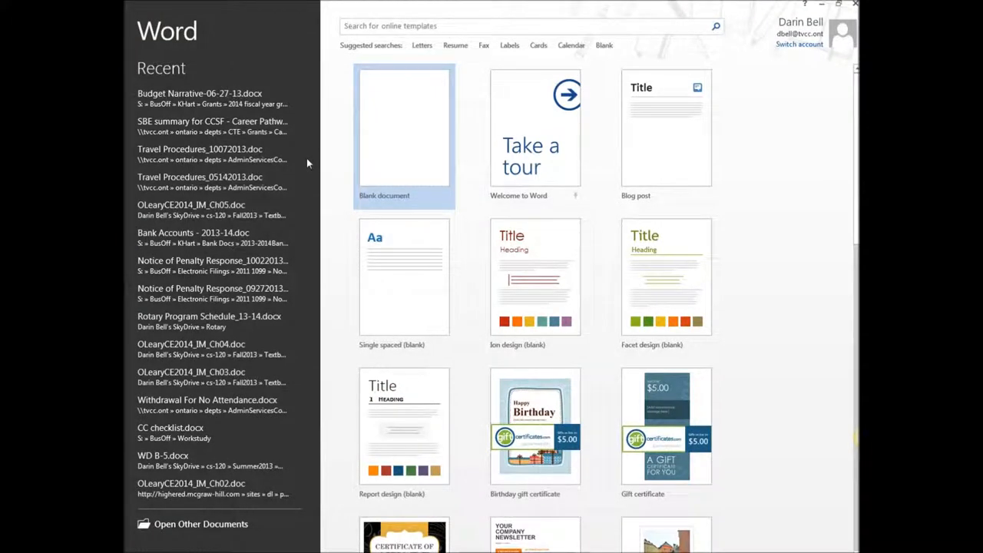
mouse_move(325, 135)
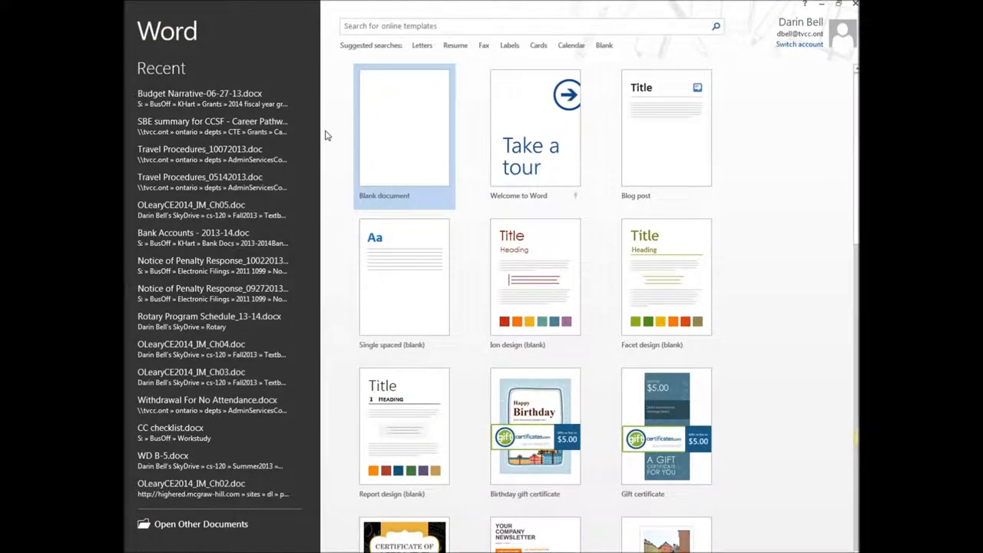
mouse_move(420, 58)
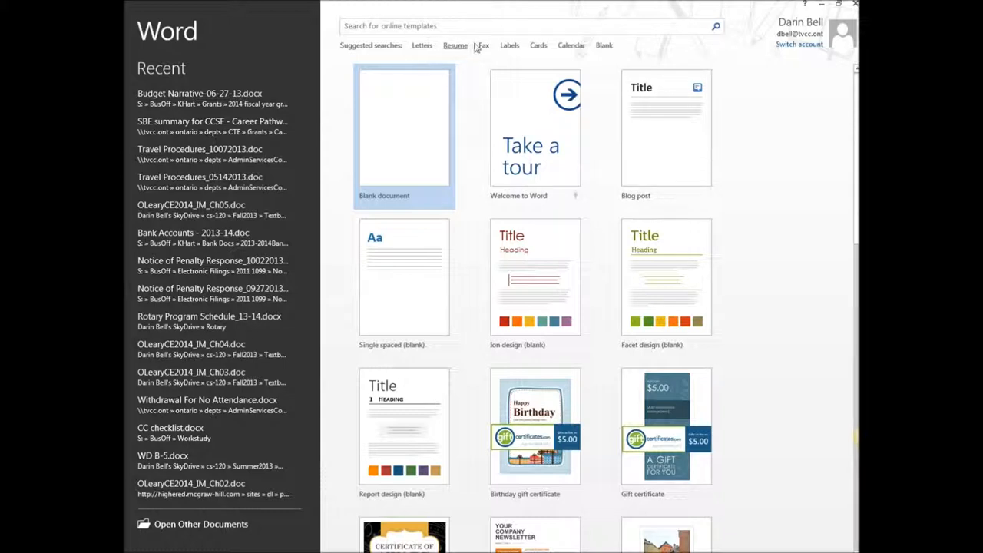
mouse_move(194, 70)
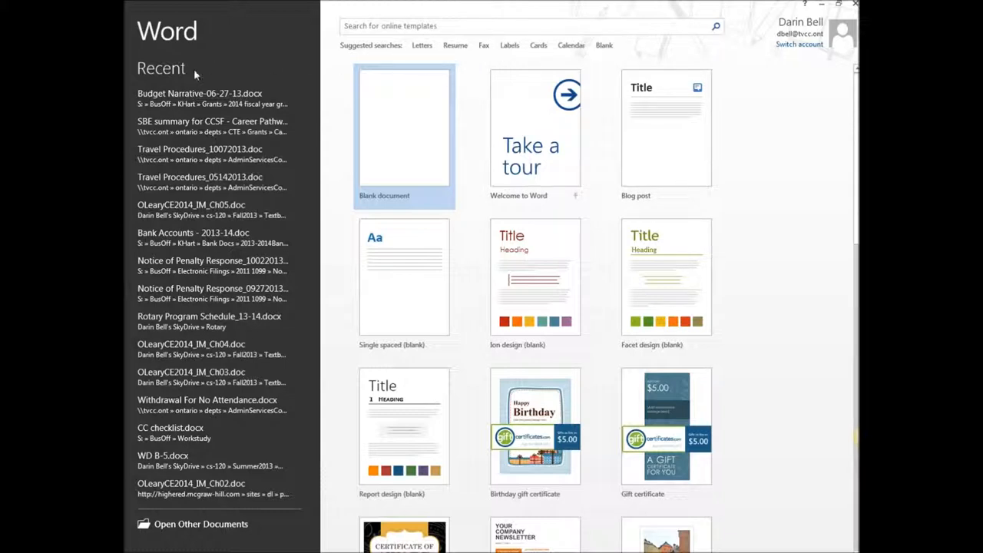
scroll("down", 3)
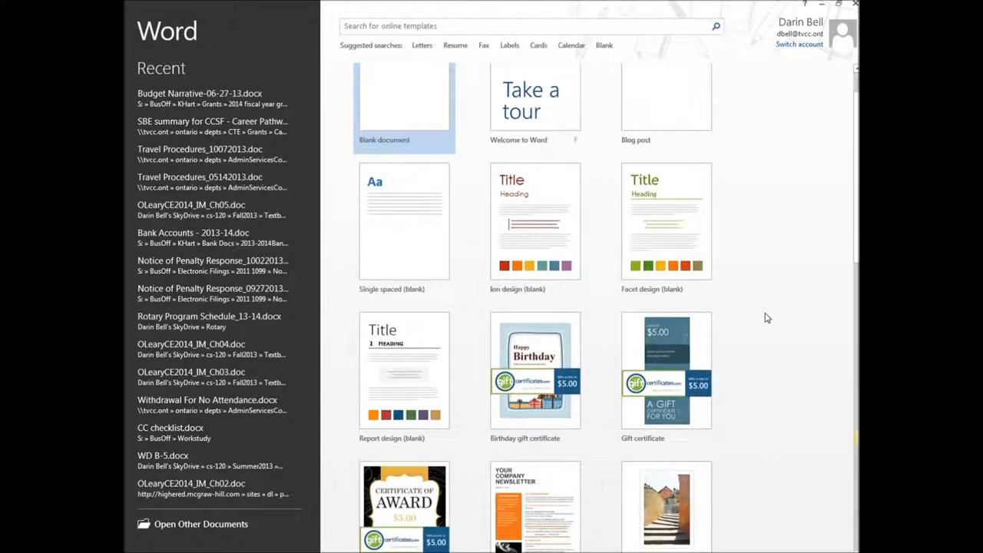
scroll("down", 3)
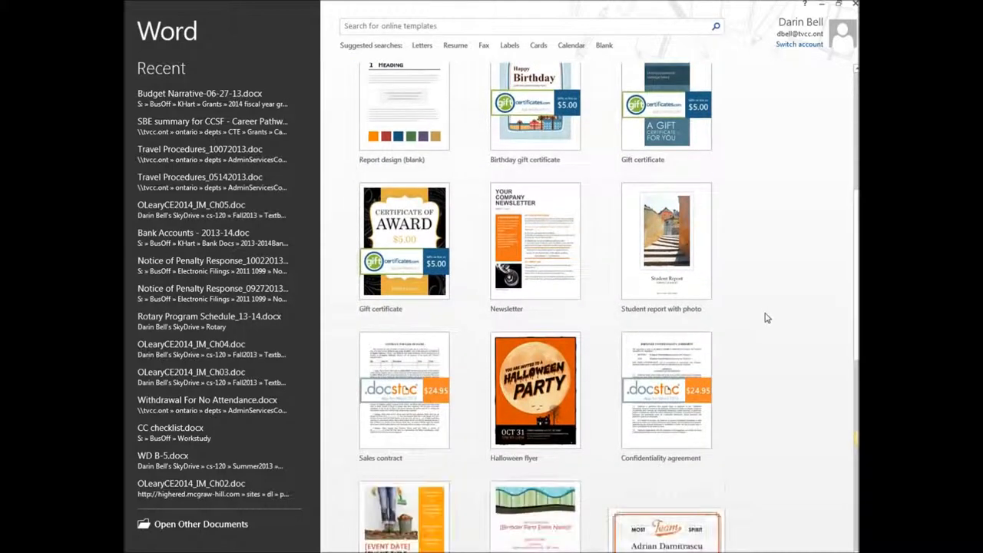
scroll("up", 3)
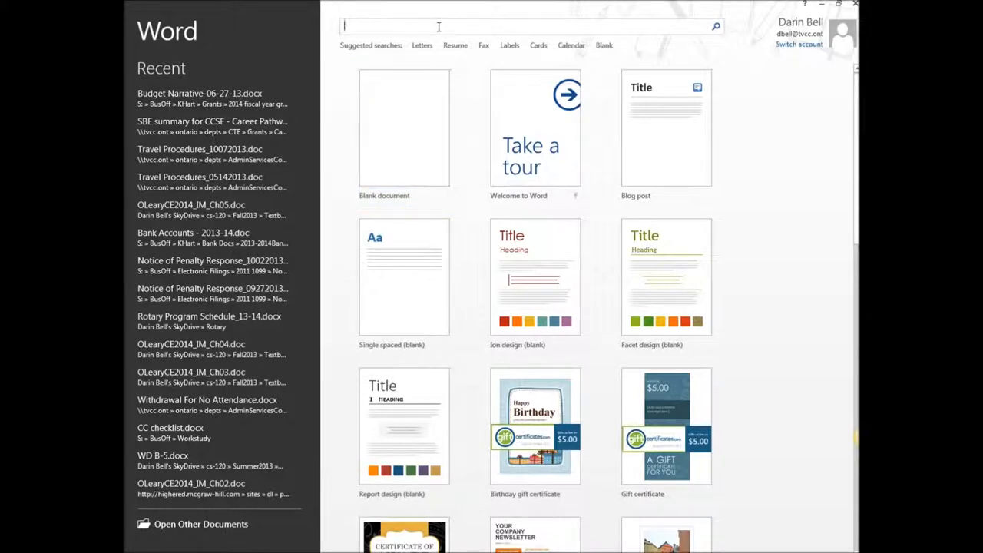
- Search the online templates for 'brochure'
type("bro")
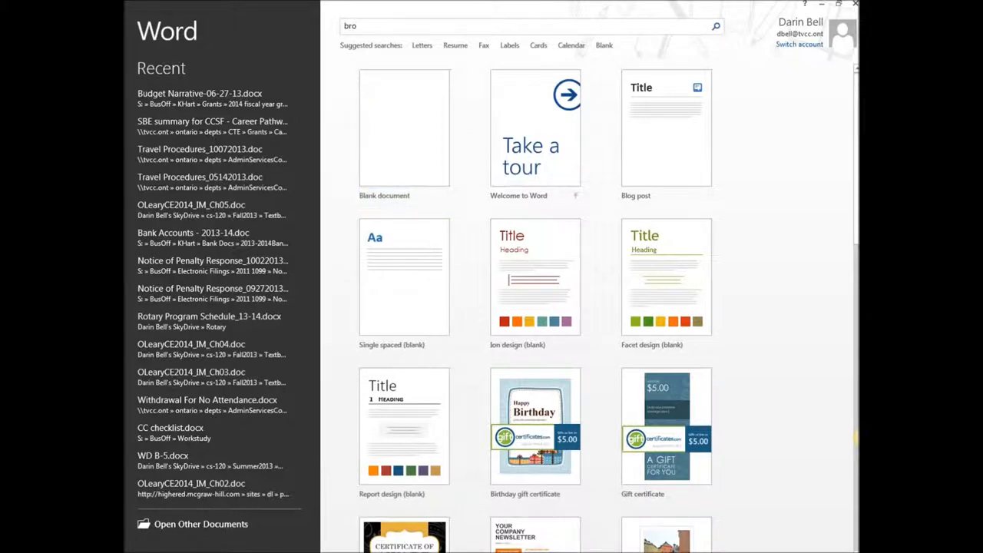
type("chure")
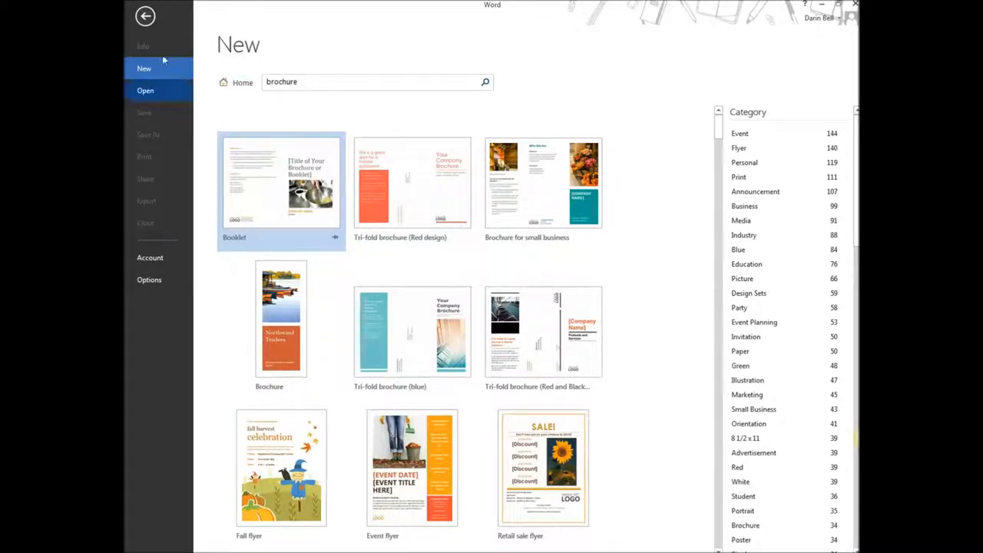
mouse_move(338, 221)
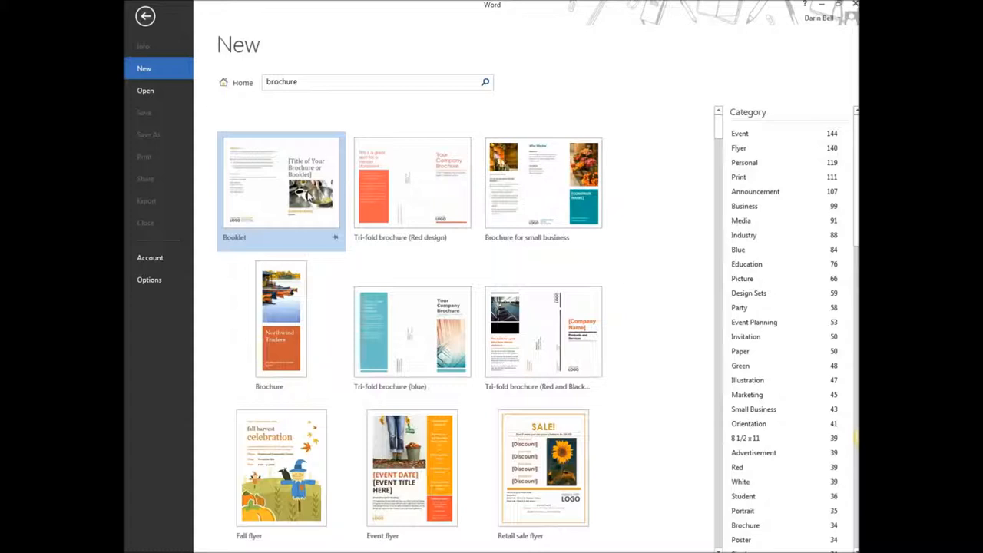
mouse_move(157, 68)
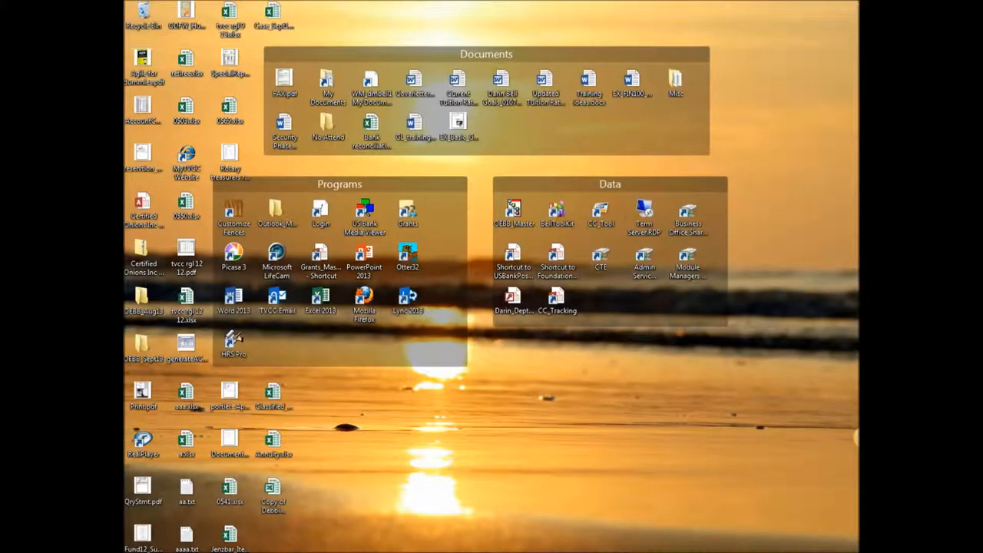
- Launch Publisher 2013 from the Start menu's program list
left_click(135, 550)
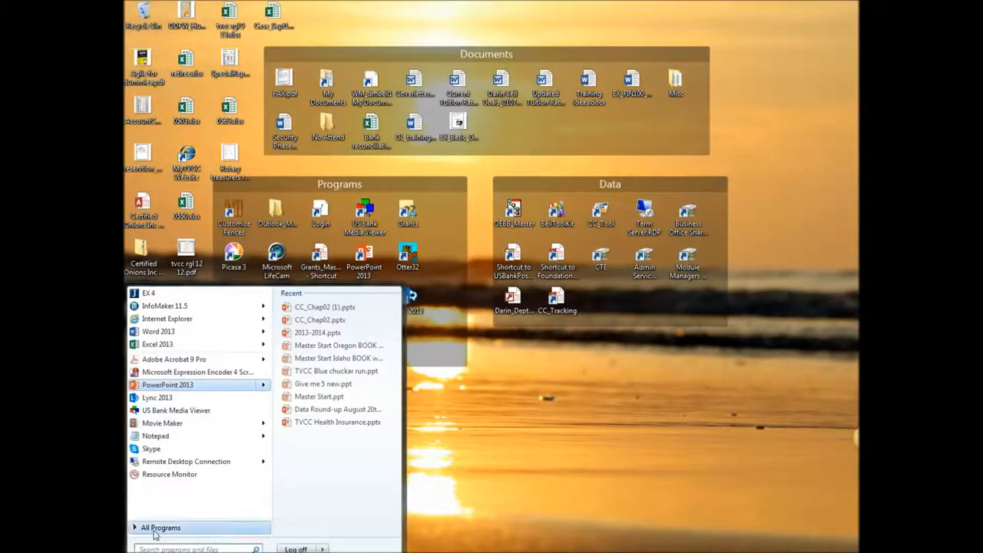
left_click(160, 527)
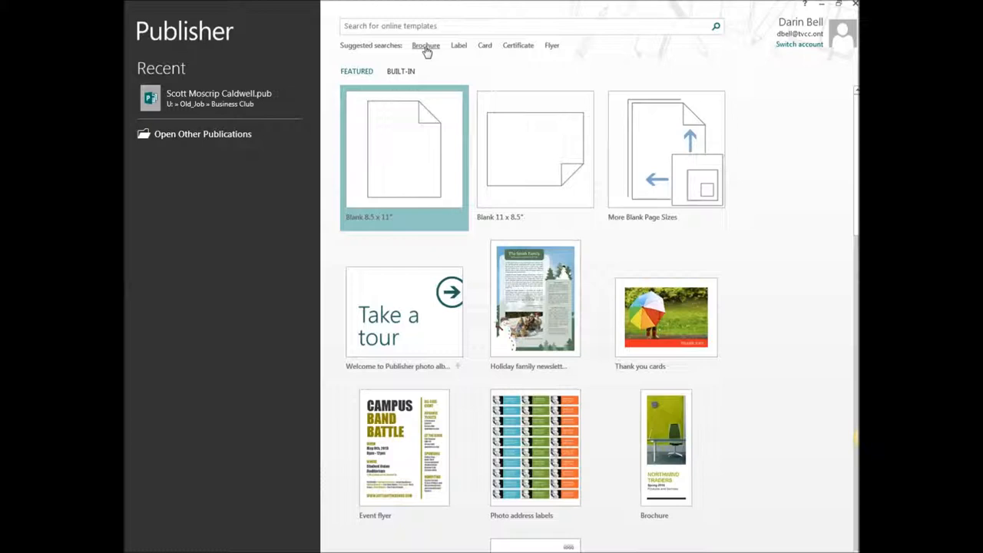
- Create a new publication from the Business tri-fold brochure (civic) template
left_click(425, 45)
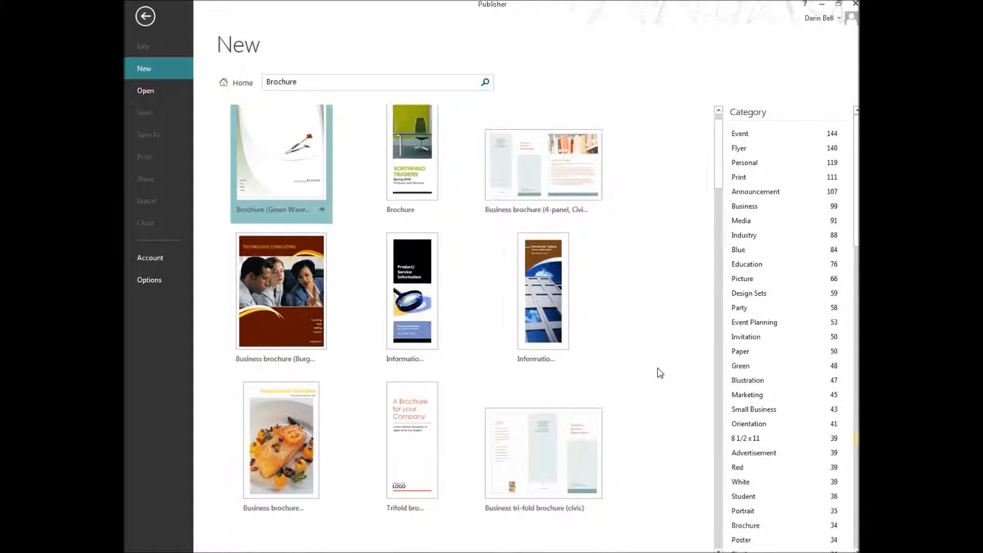
scroll("down", 3)
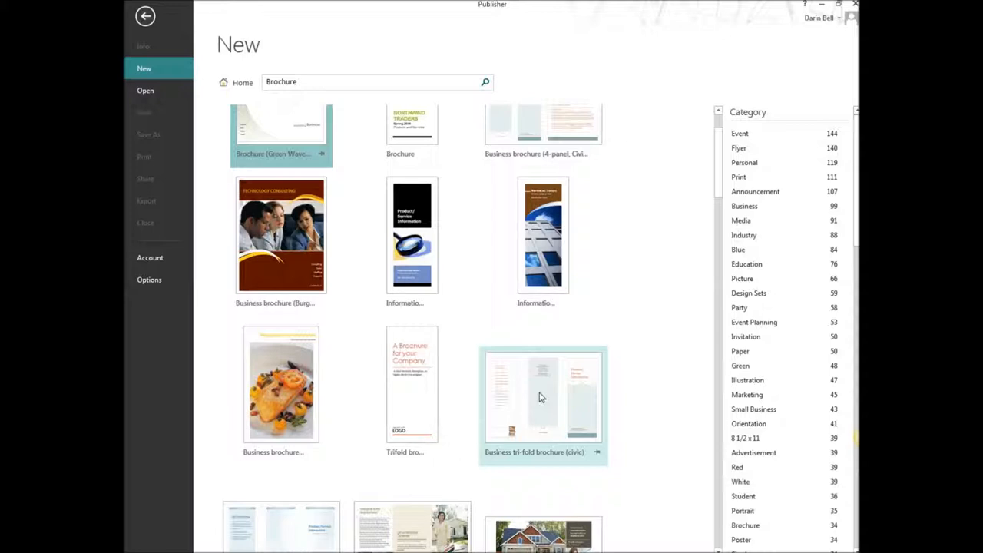
left_click(544, 396)
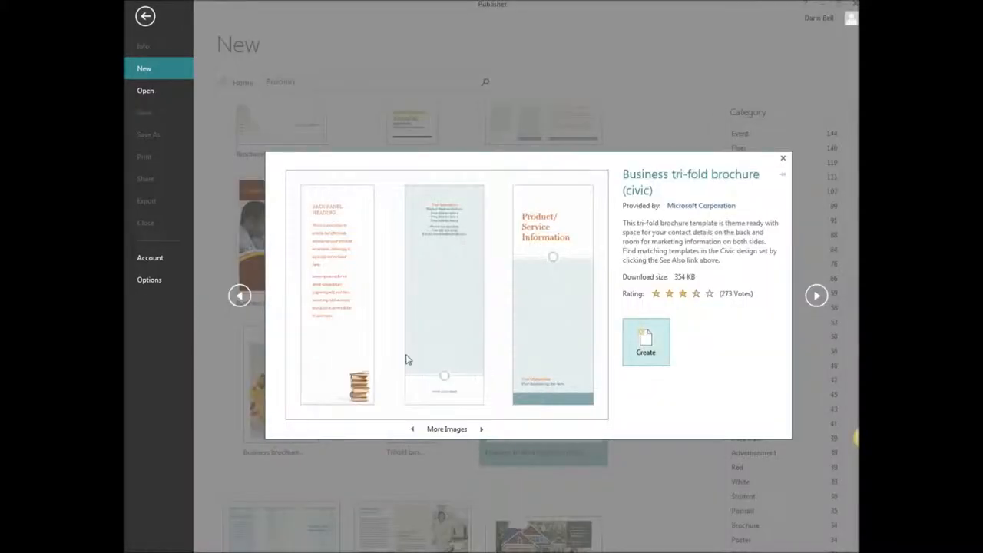
left_click(645, 341)
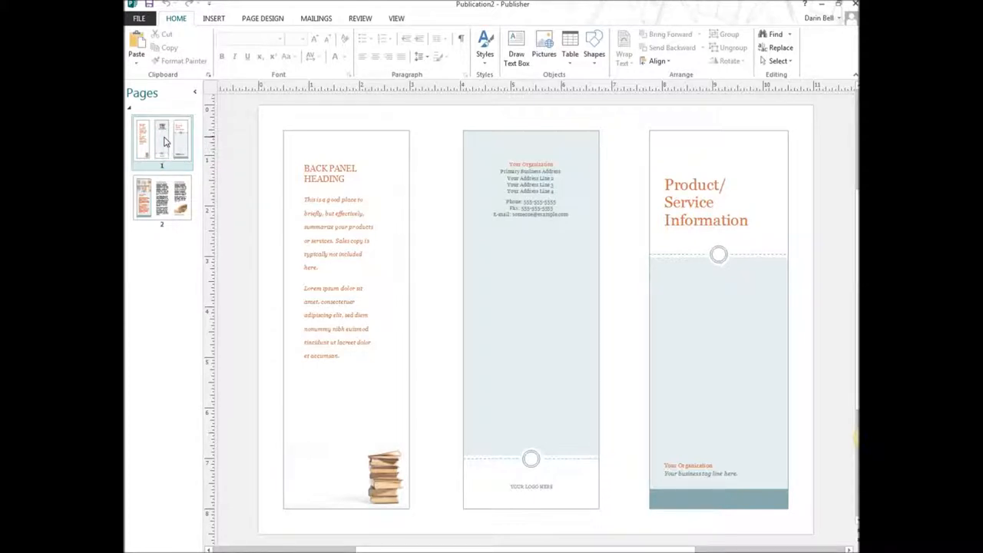
left_click(161, 199)
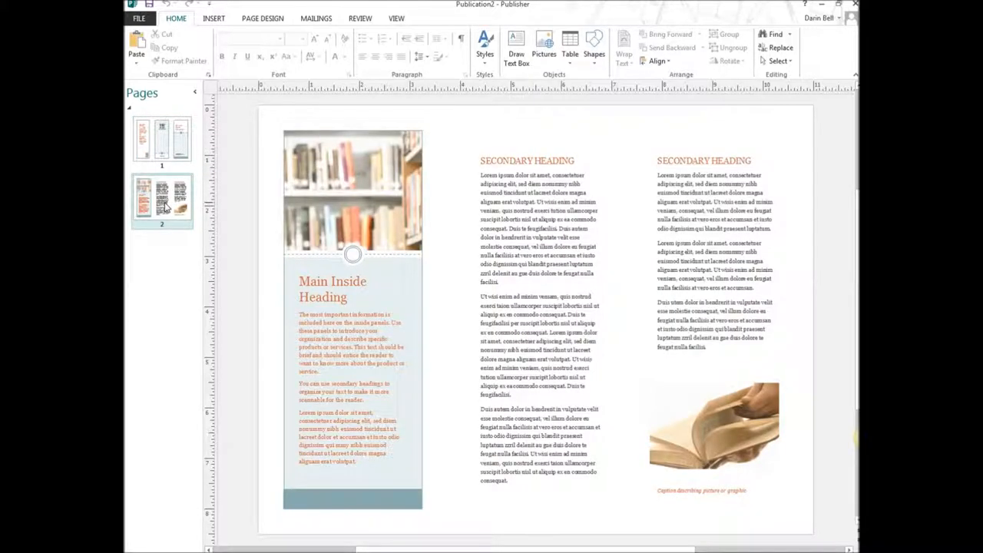
left_click(161, 138)
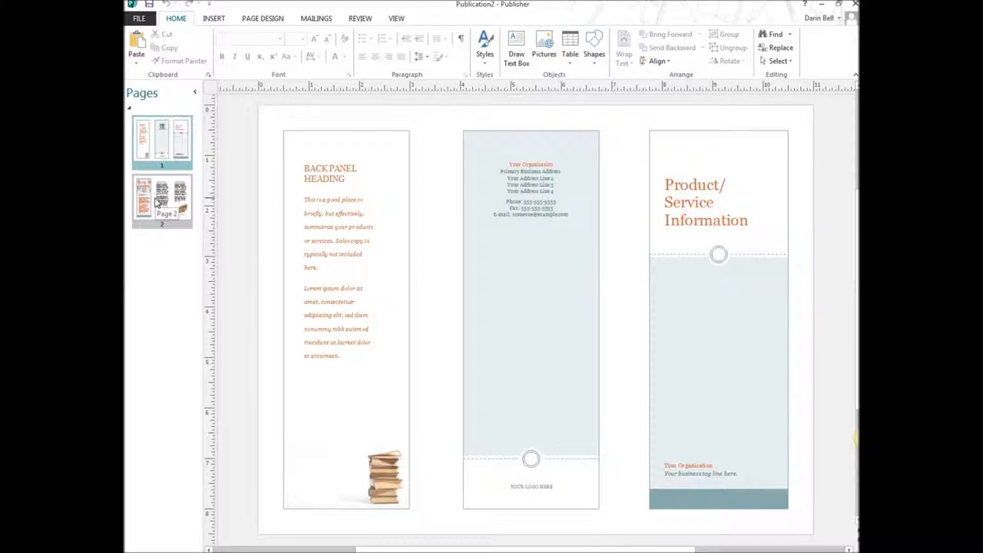
left_click(161, 138)
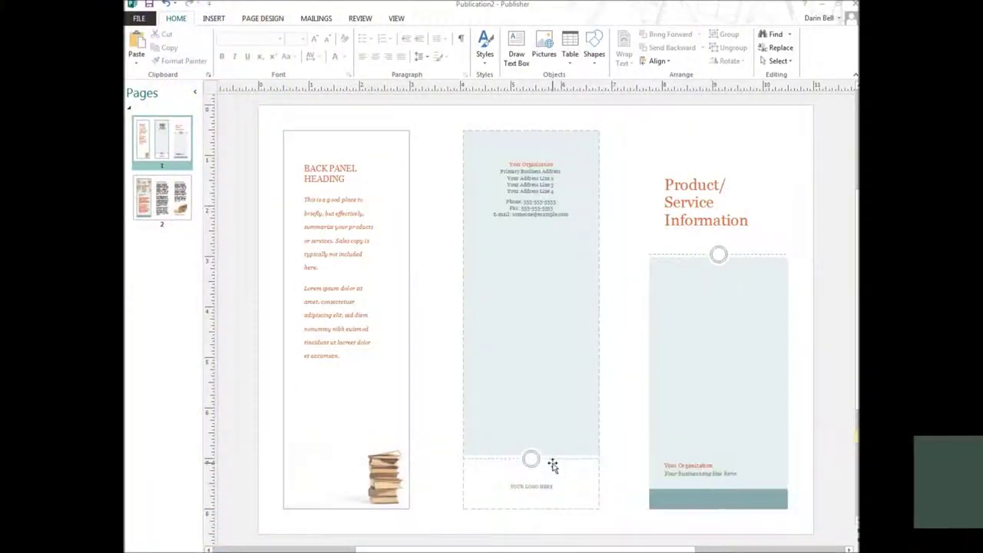
mouse_move(562, 426)
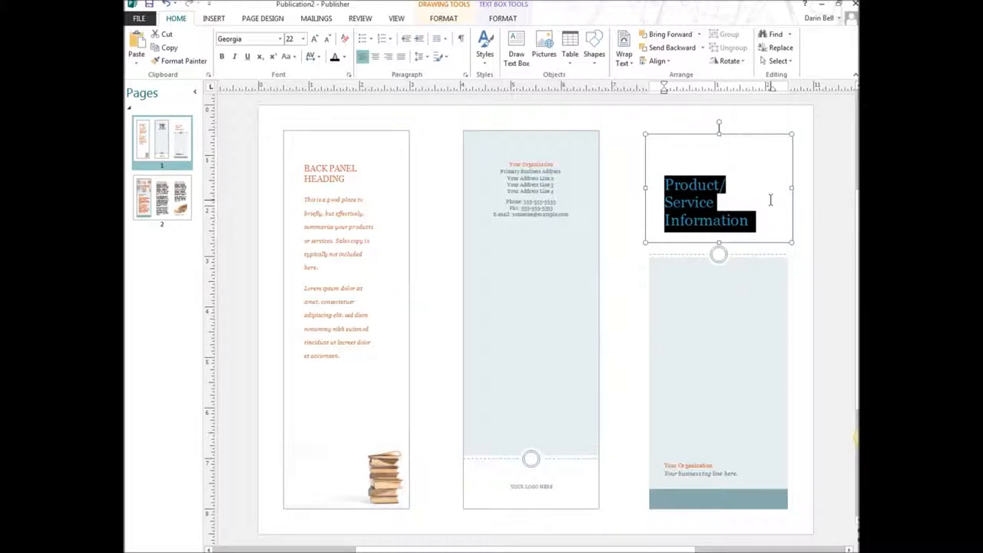
- Replace the front-panel heading with 'Business Consulting/Accounting', then move to the organization text
type("Business")
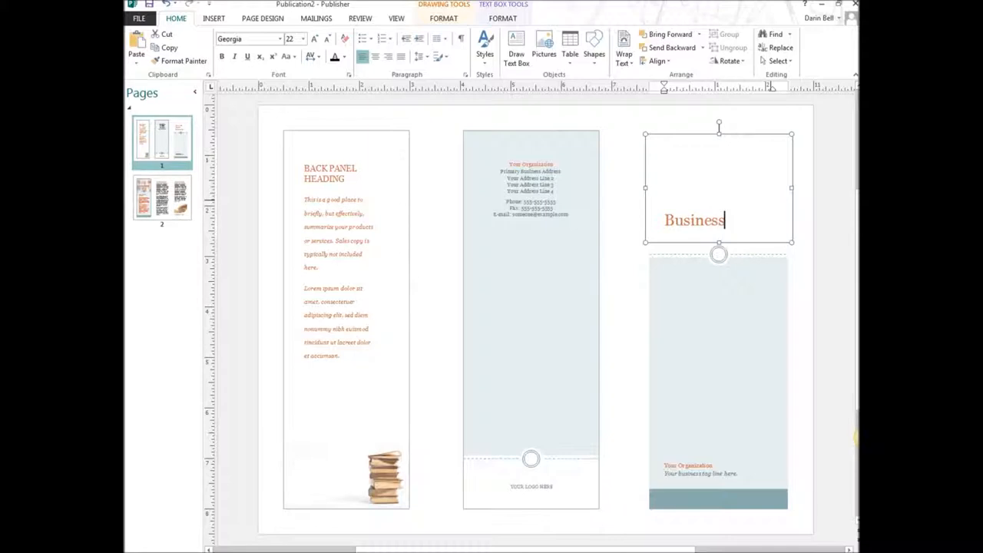
type("Cond")
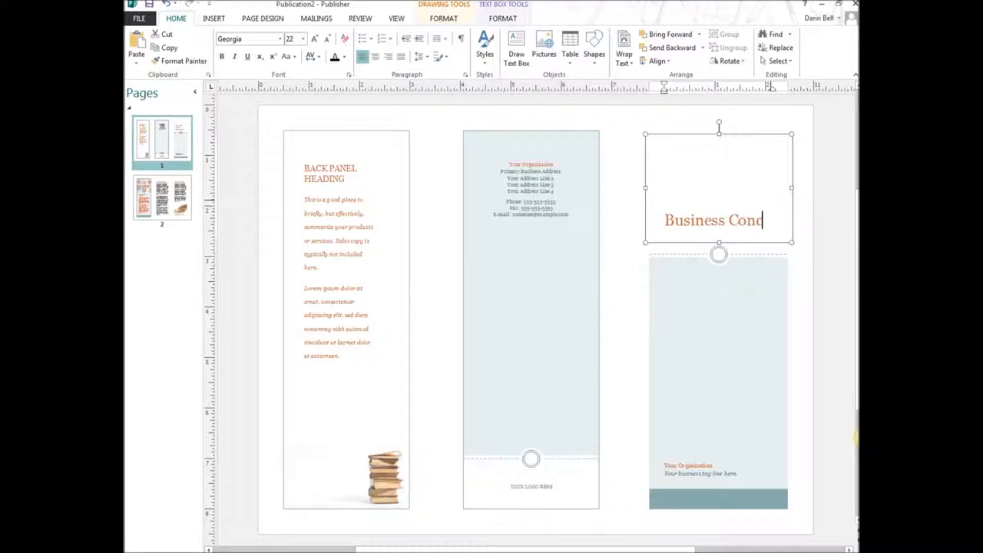
type("s")
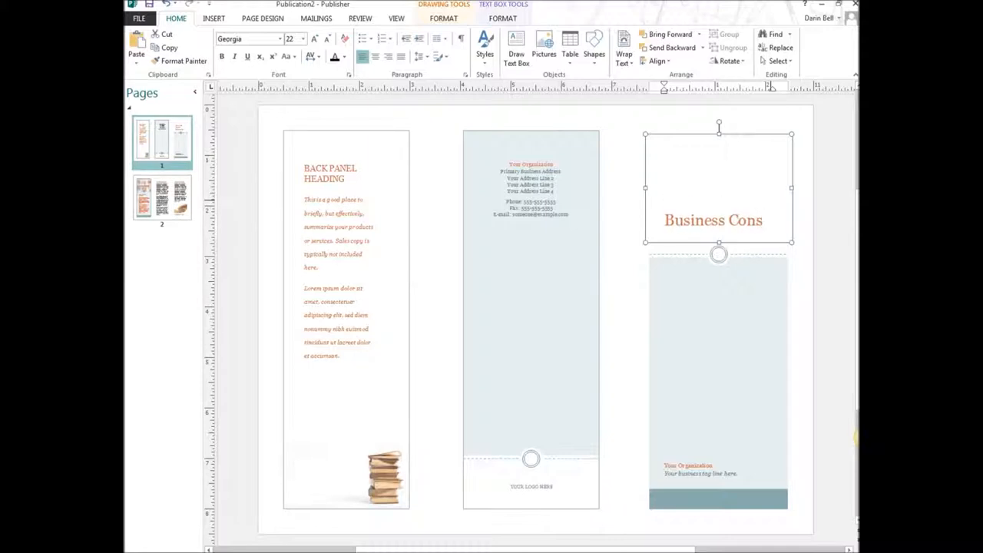
type("Consulting an")
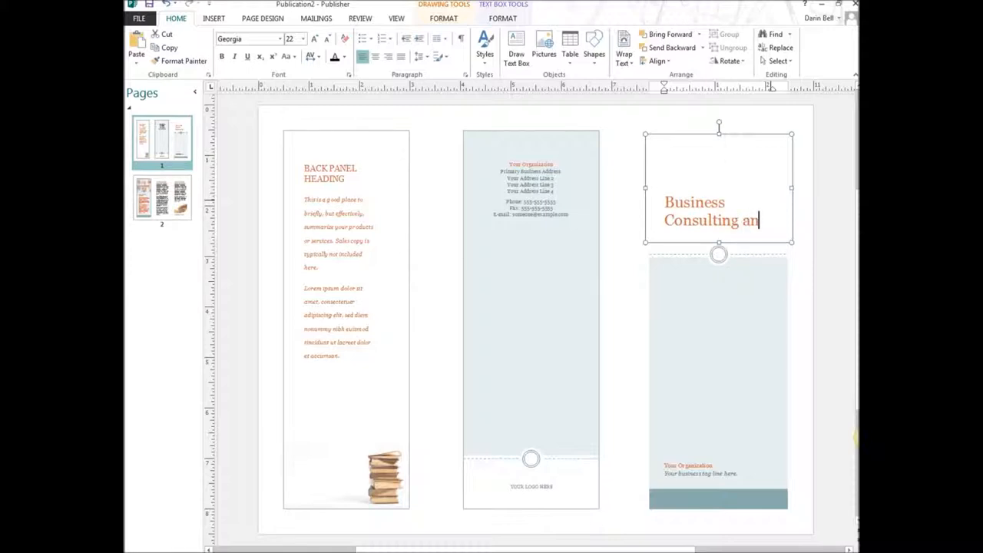
key("Backspace")
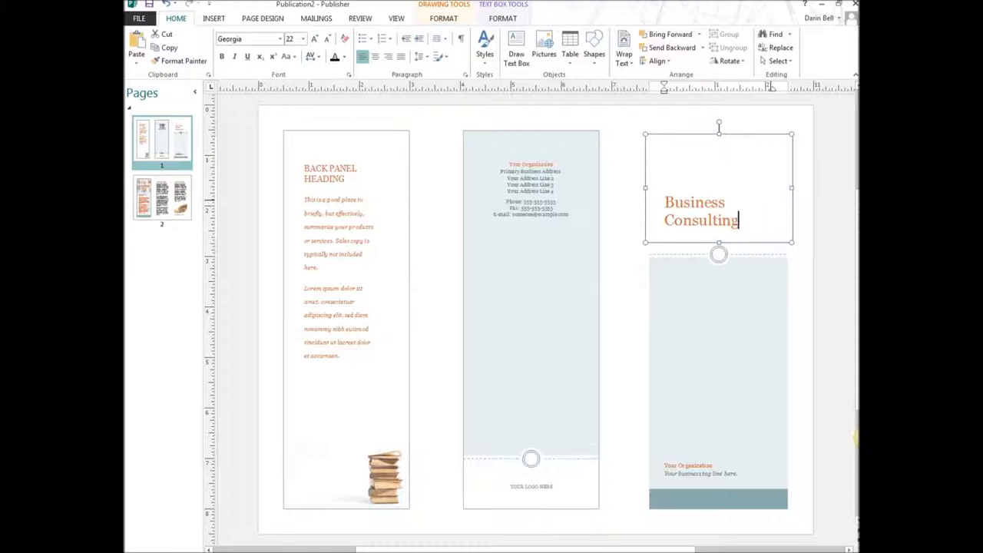
type("/Ad")
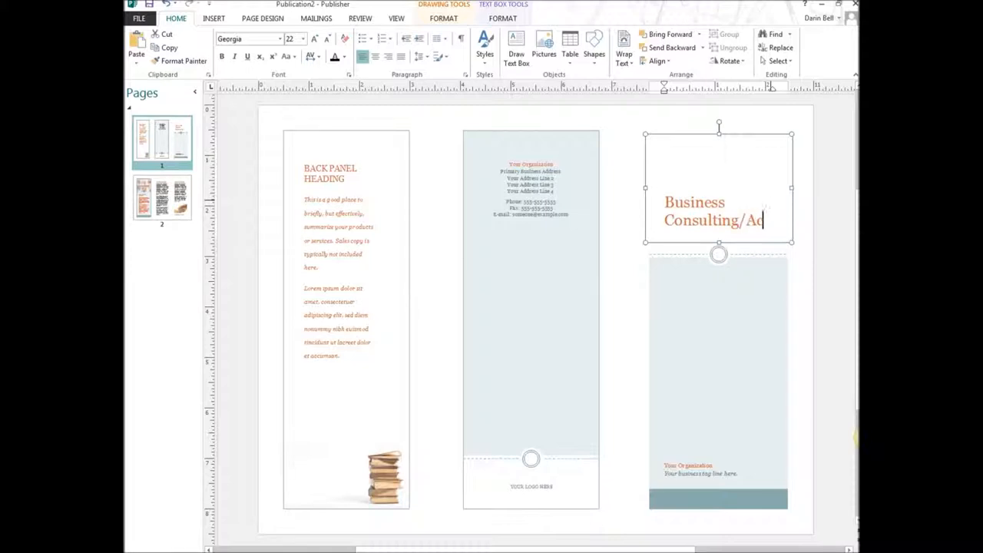
type("counting")
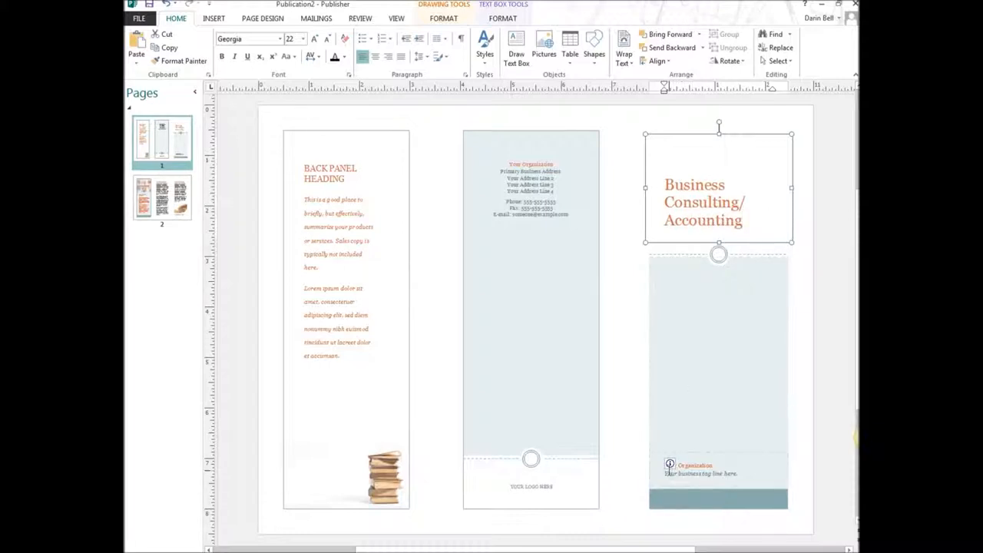
left_click(719, 469)
type("Making Business Smart")
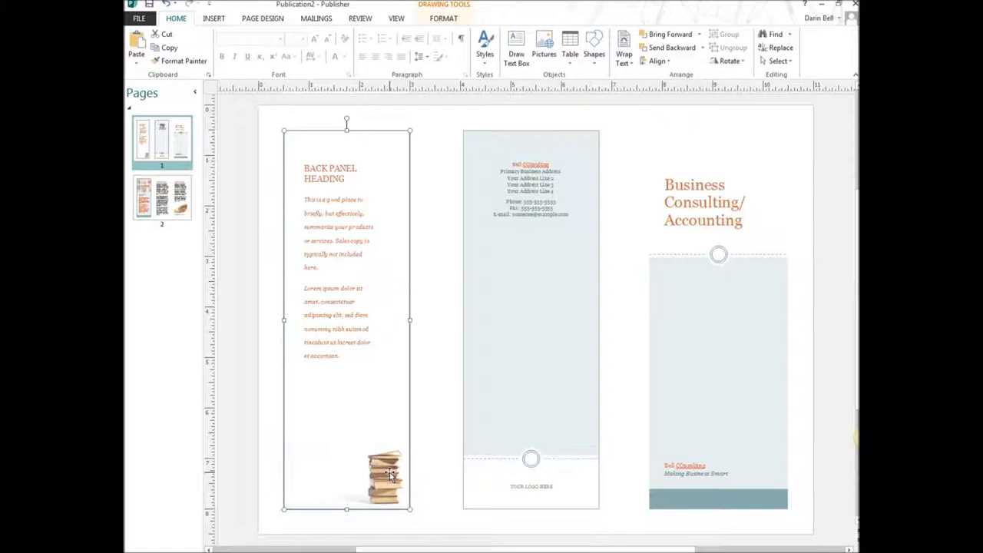
- On the inside page, choose Change Picture for the open-book photo to bring up Insert Pictures
left_click(161, 199)
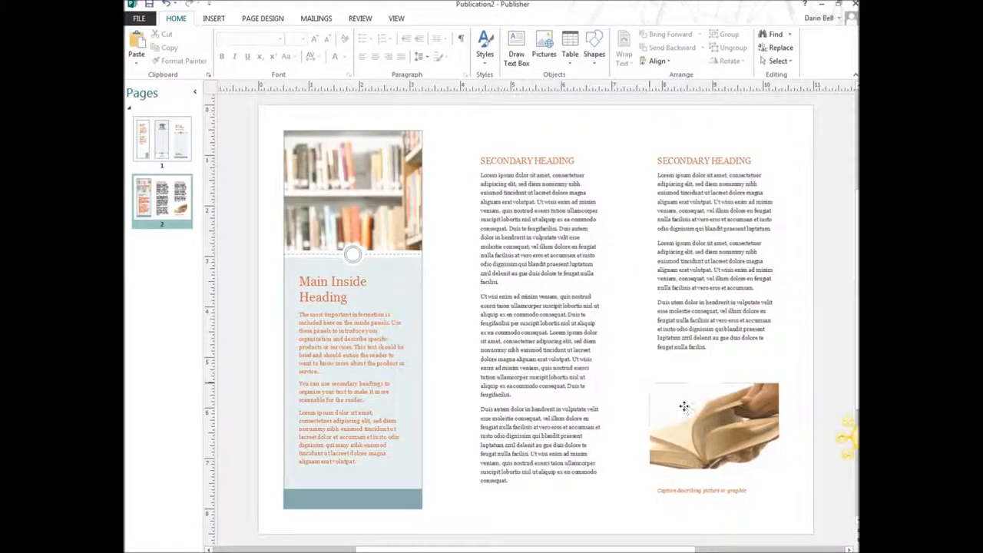
left_click(712, 427)
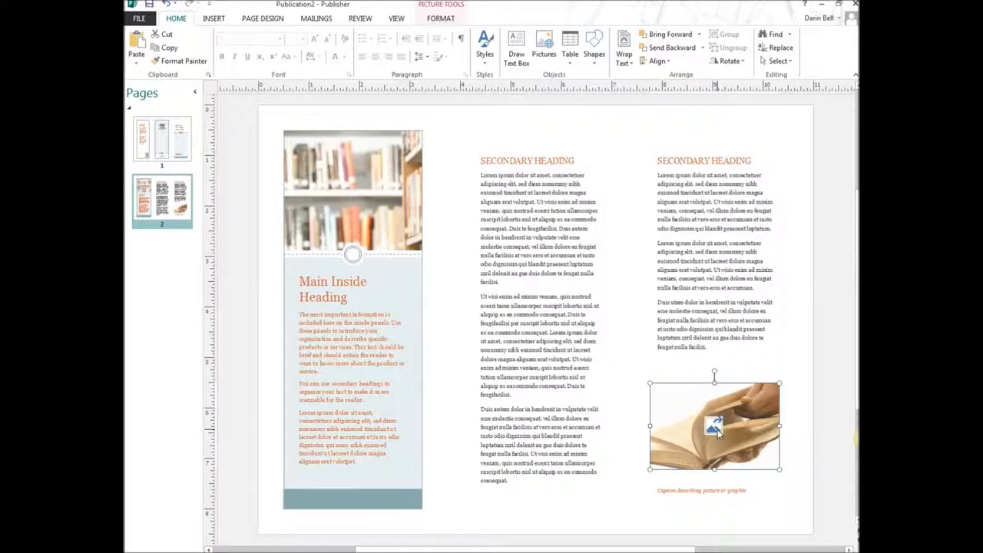
right_click(714, 427)
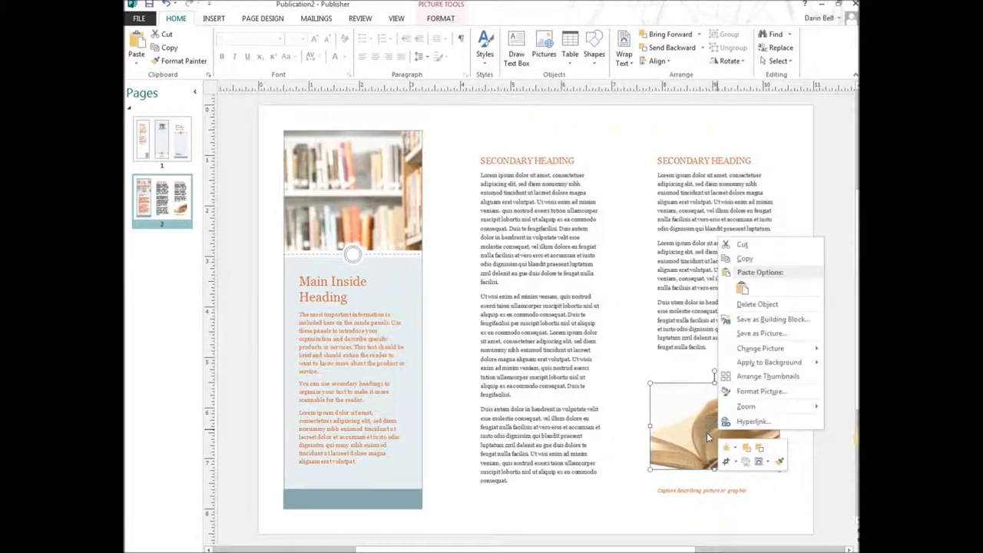
mouse_move(768, 376)
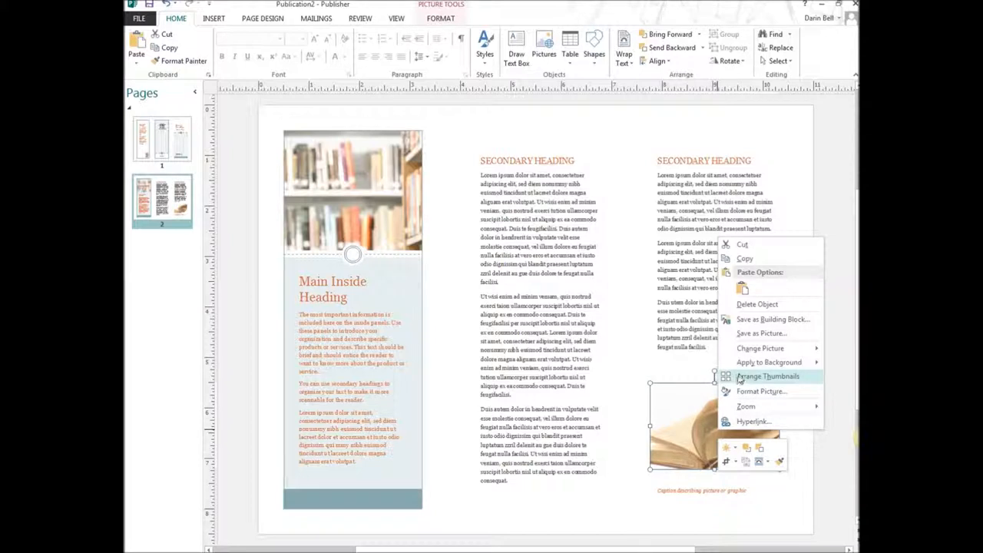
mouse_move(771, 318)
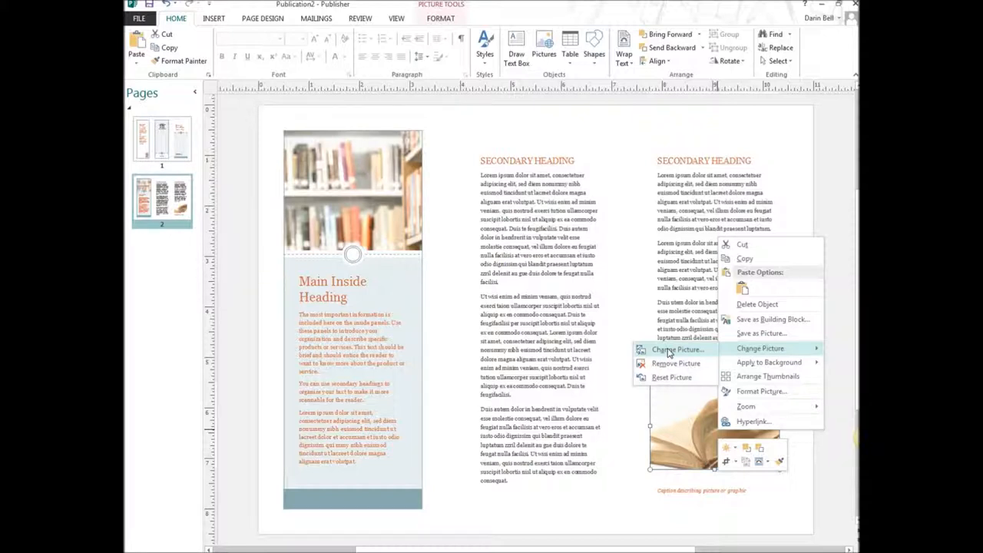
left_click(675, 350)
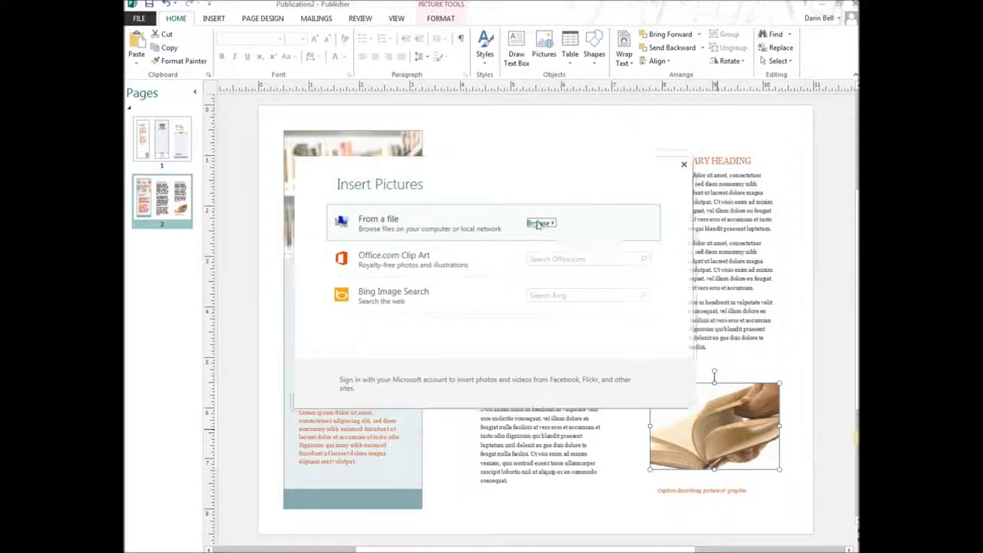
- Insert archer.jpg from the computer in place of the open-book photo
left_click(541, 222)
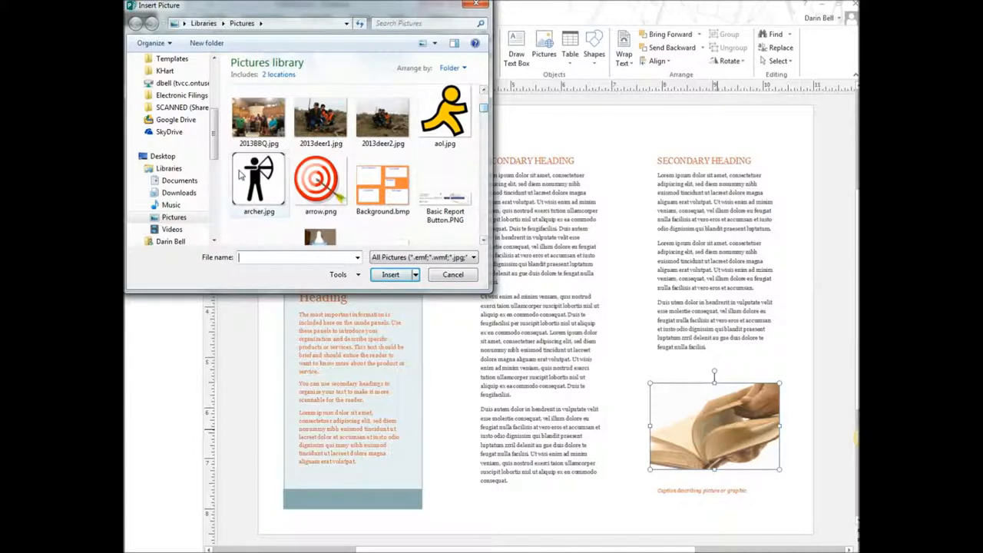
left_click(258, 181)
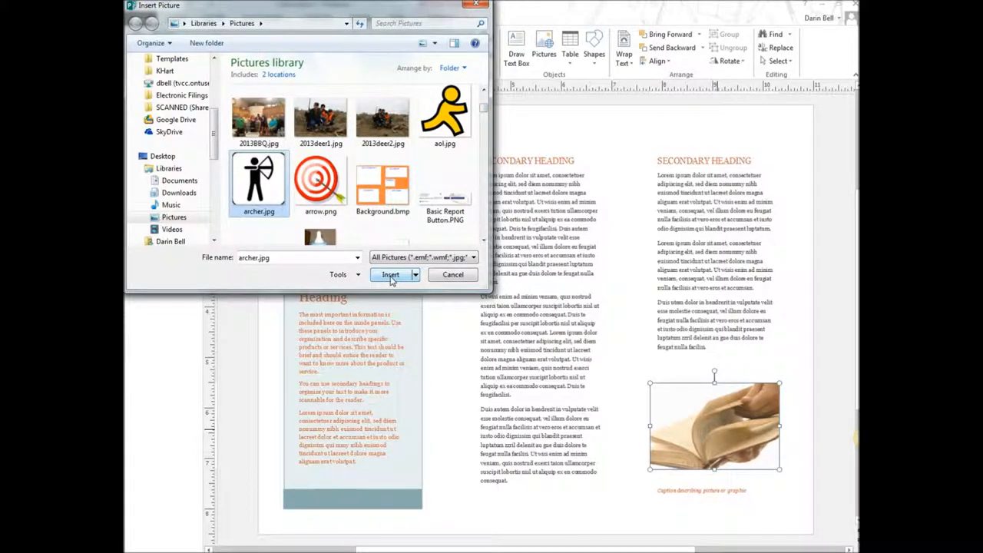
left_click(390, 274)
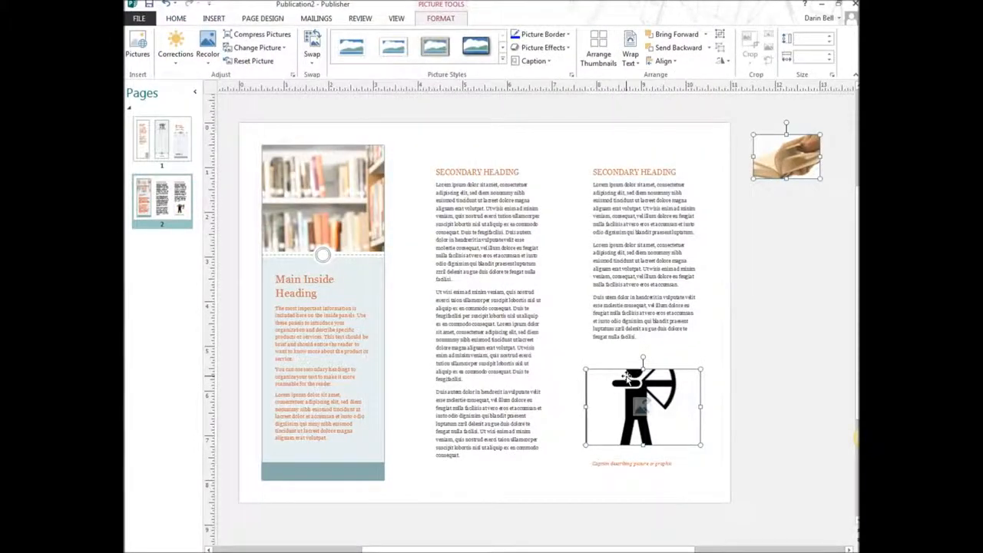
mouse_move(672, 418)
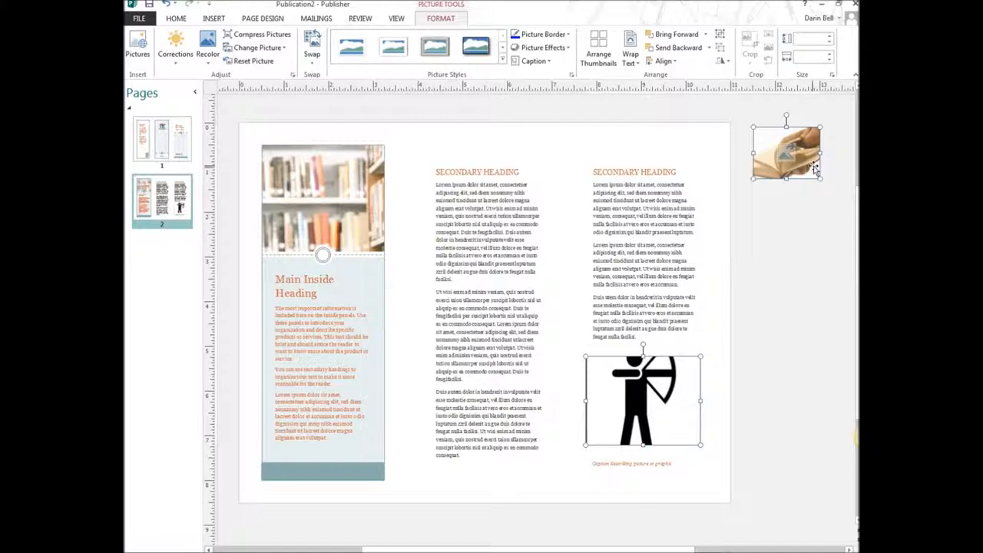
mouse_move(780, 340)
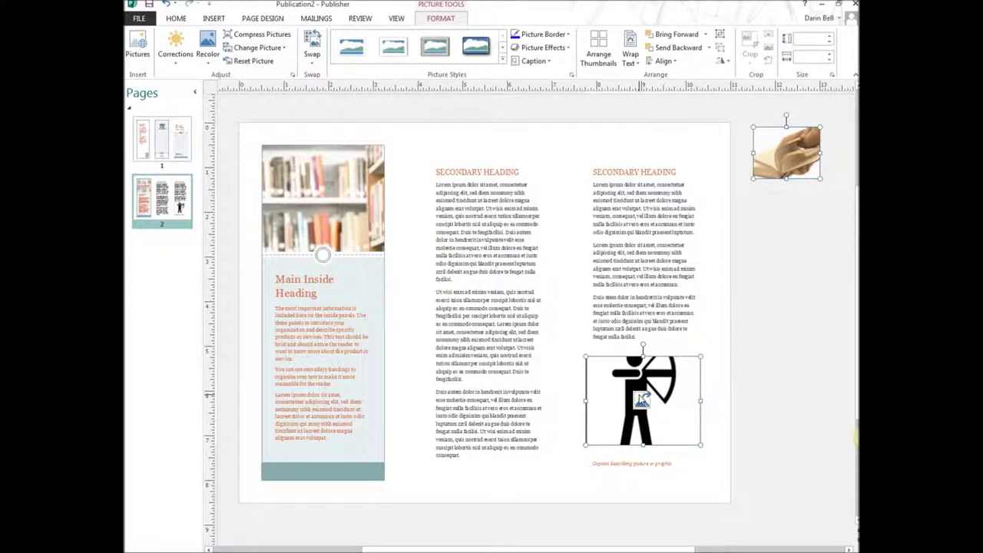
- Move the archer picture to the top right edge of the inside page
left_click_drag(642, 400, 783, 246)
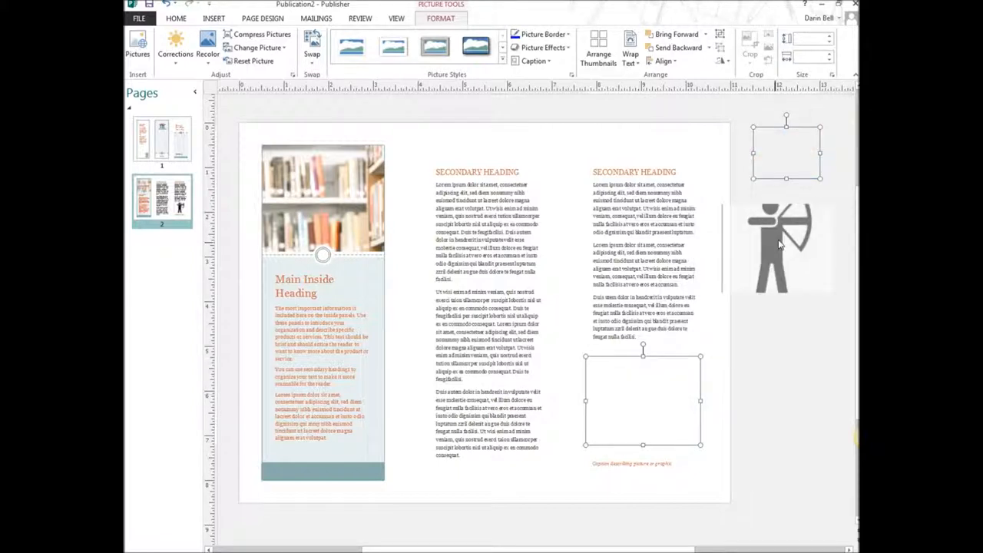
left_click_drag(783, 246, 798, 231)
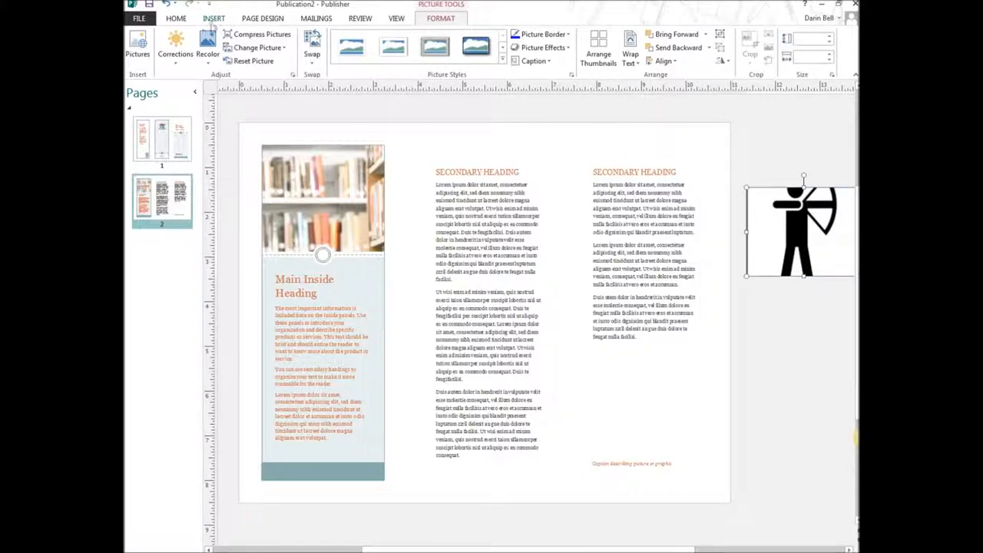
- Insert the aol.jpg running-figure picture from the Pictures library onto page 2
left_click(213, 19)
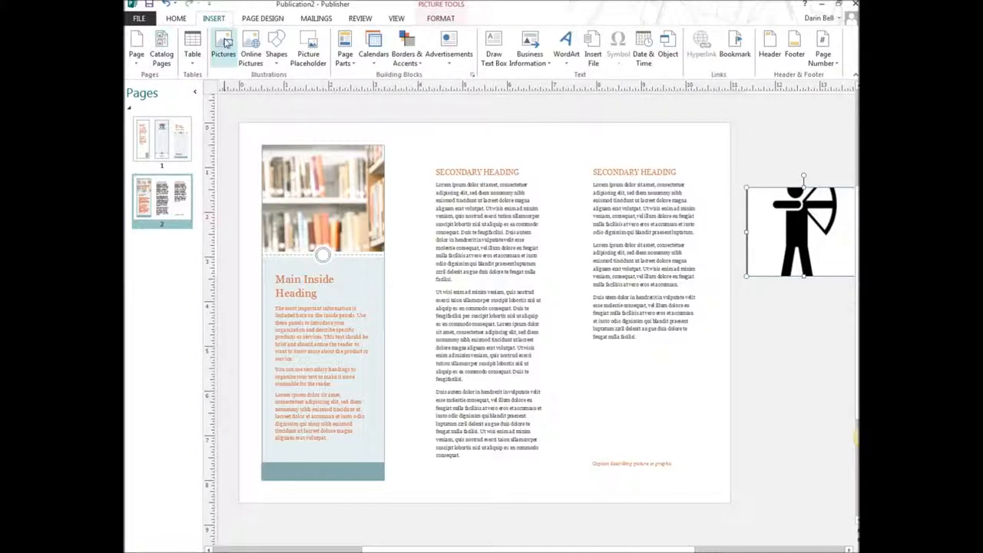
left_click(223, 46)
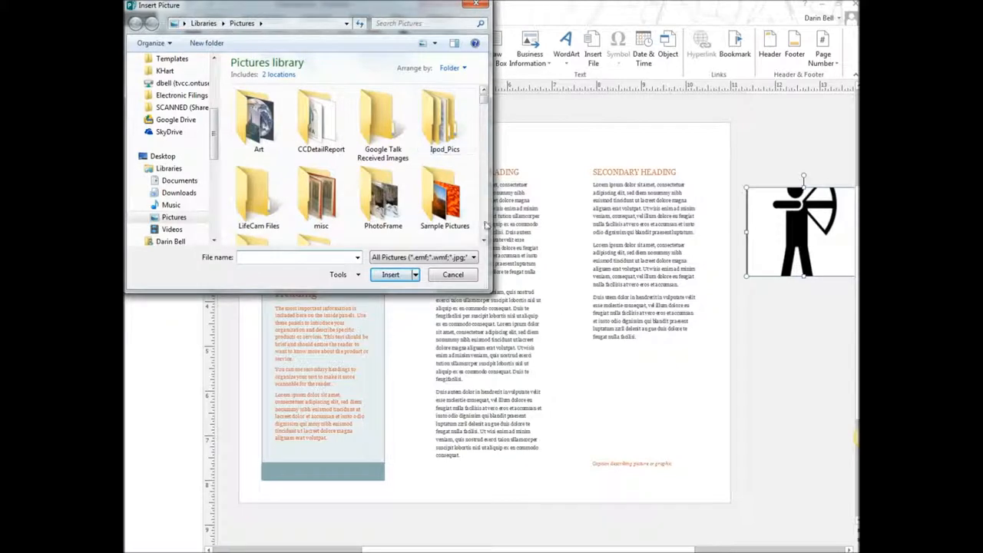
scroll("down", 3)
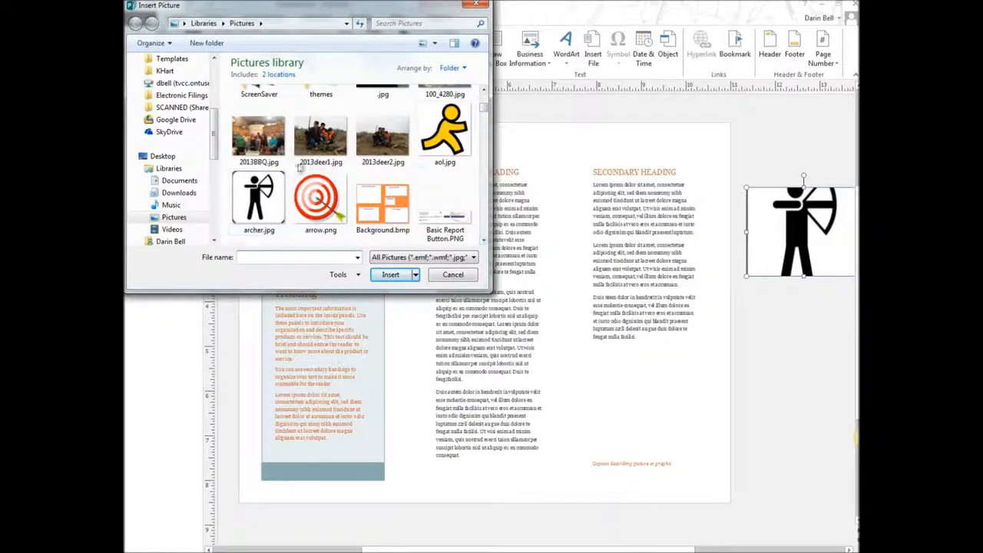
left_click(446, 136)
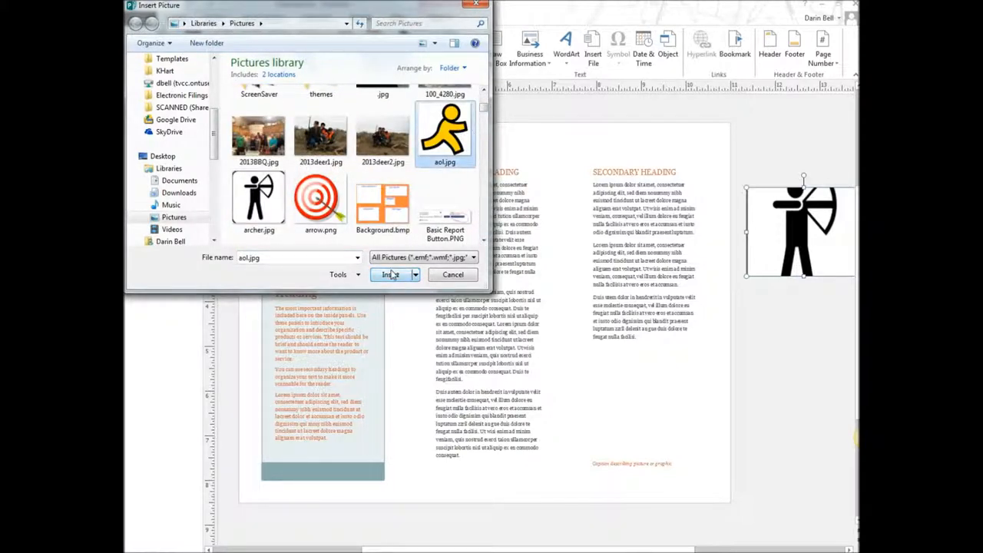
left_click(390, 273)
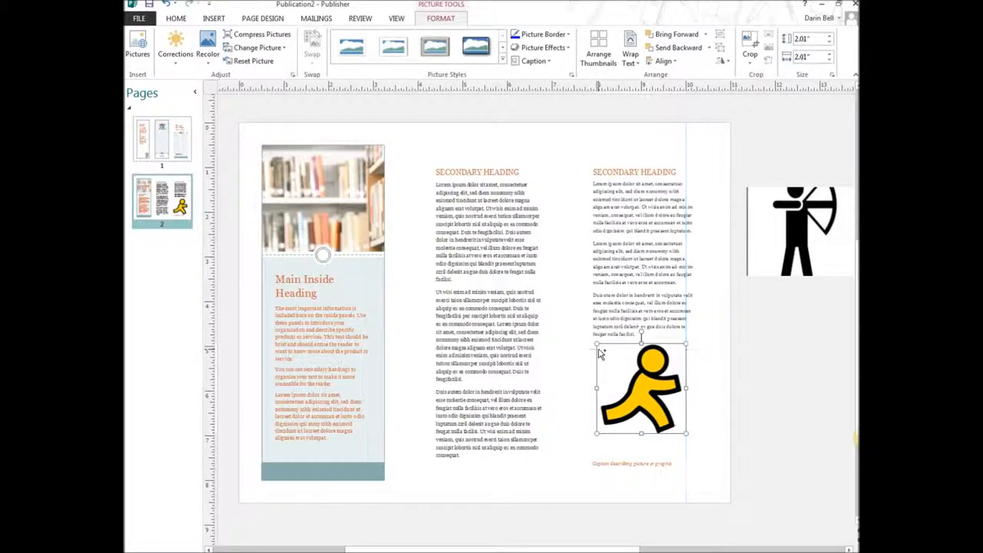
mouse_move(709, 402)
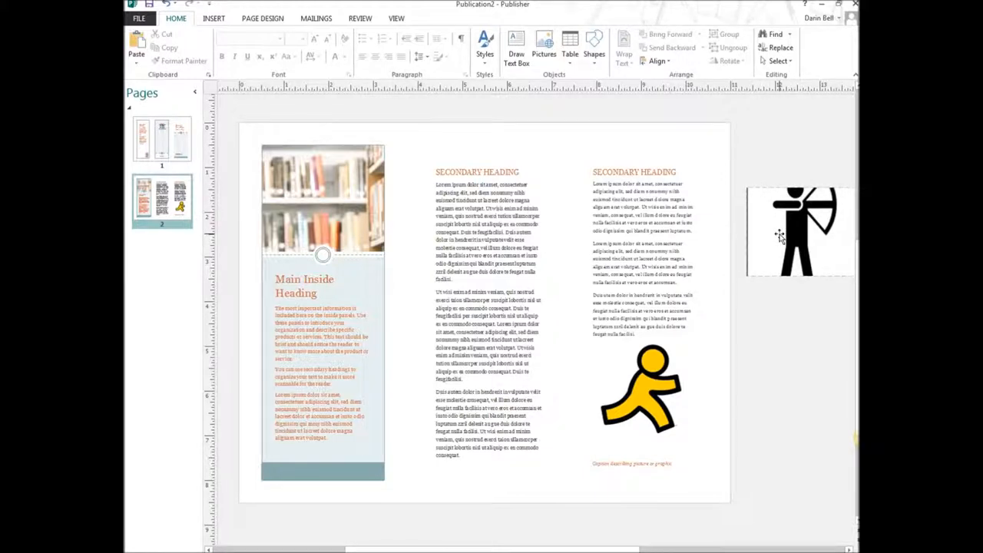
mouse_move(774, 258)
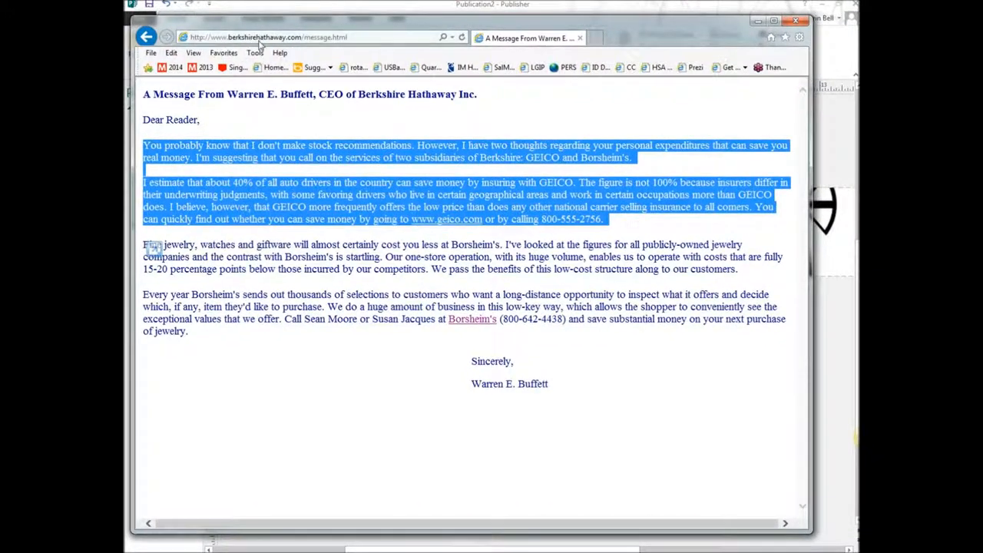
mouse_move(320, 116)
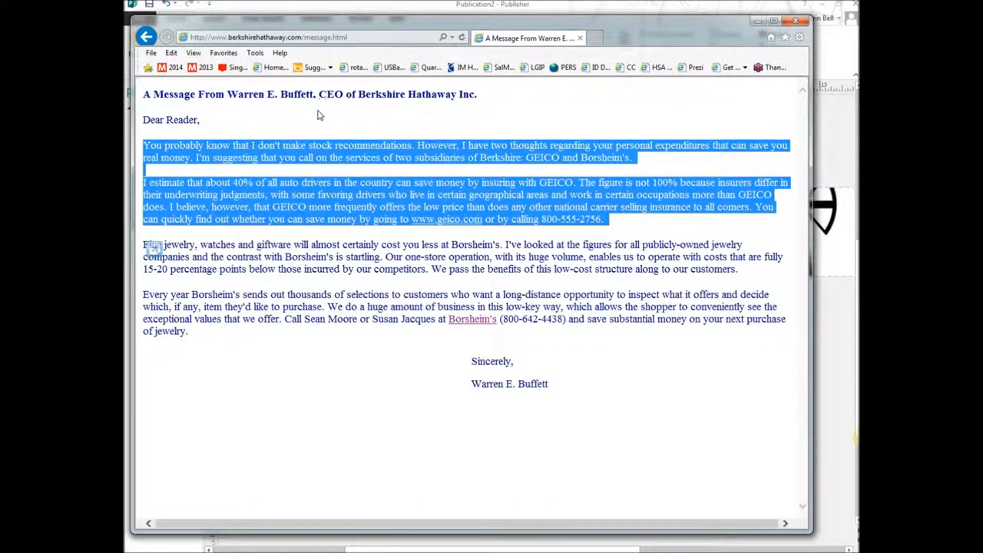
mouse_move(330, 110)
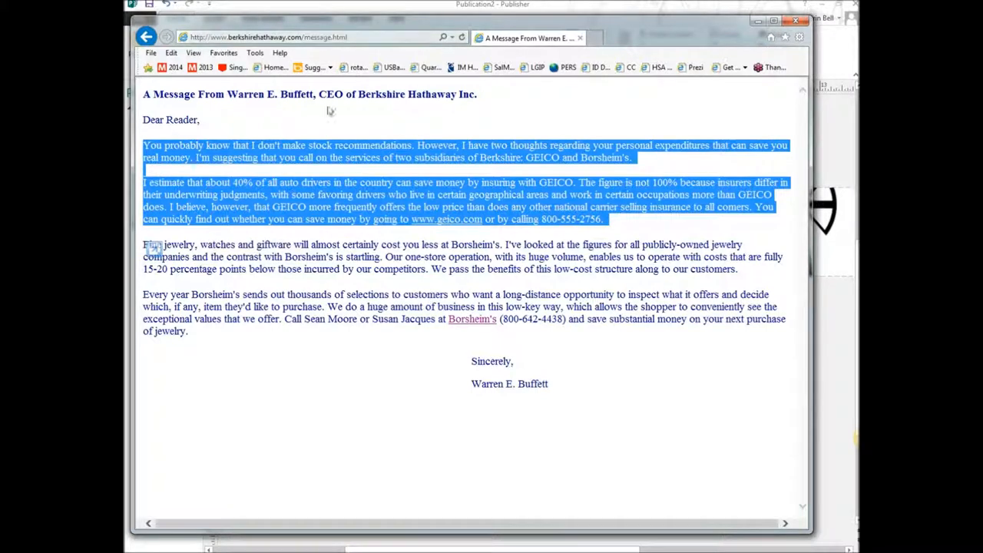
mouse_move(453, 207)
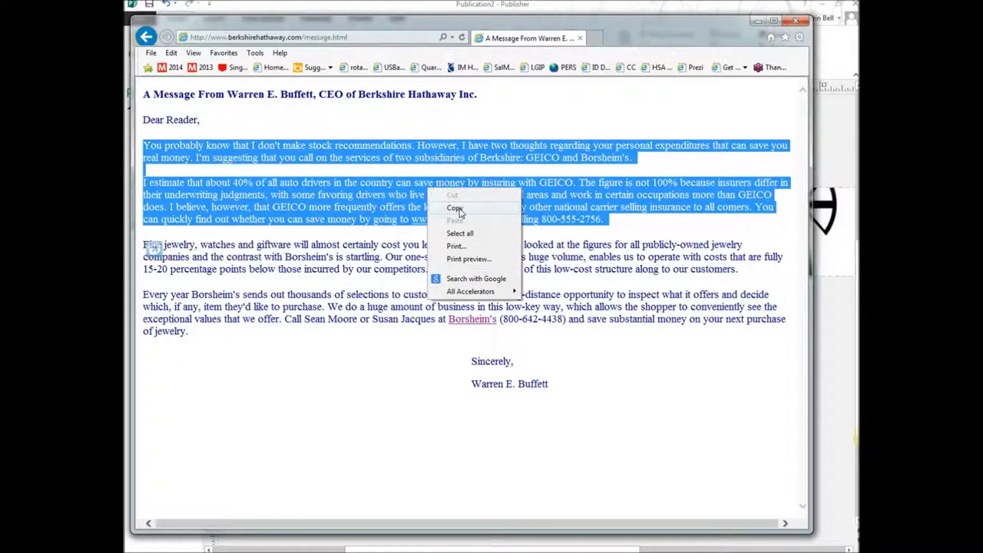
- Copy the selected opening paragraphs of Warren Buffett's message for the brochure's right column
left_click(454, 209)
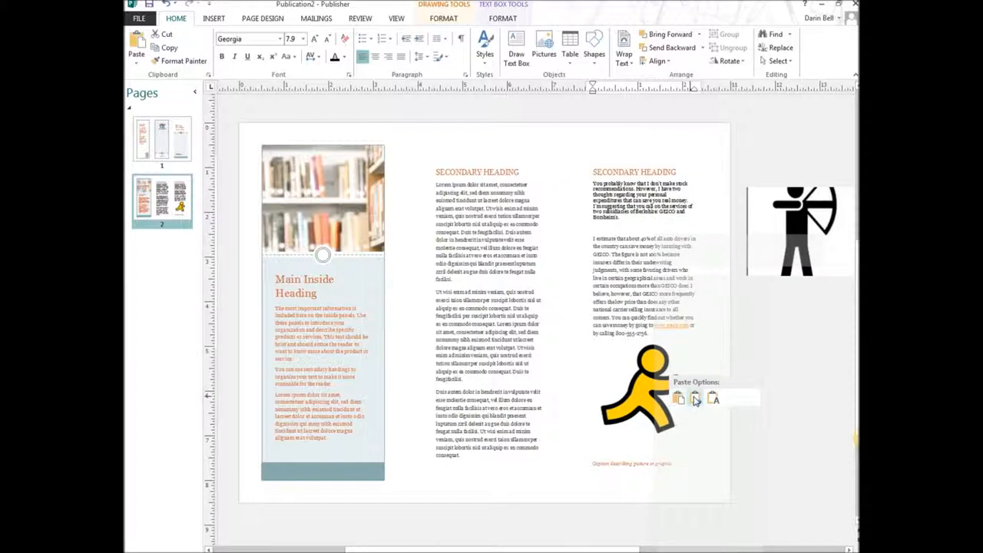
- Change the right-column secondary heading on page 2 to 'WARRENS TEXT'
left_click(712, 396)
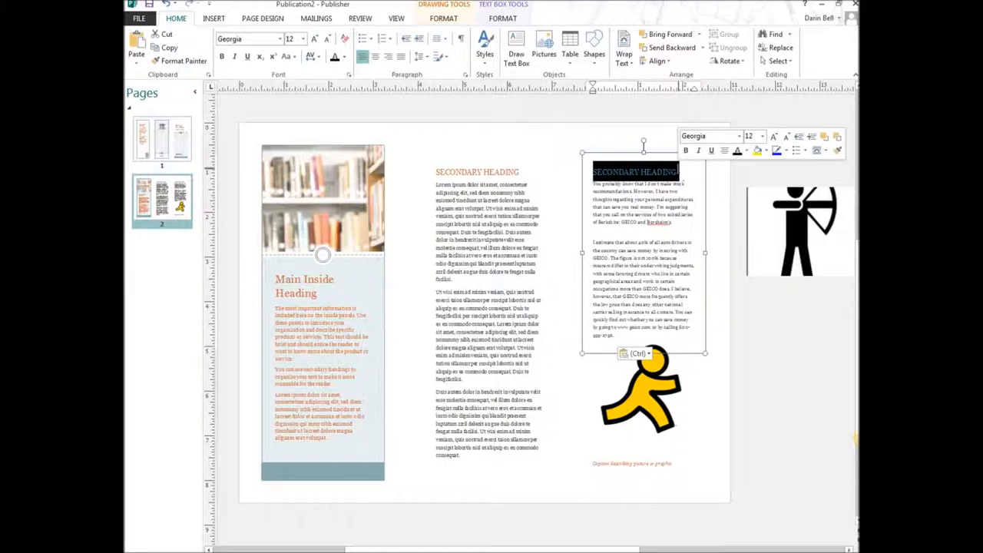
type("WARRE")
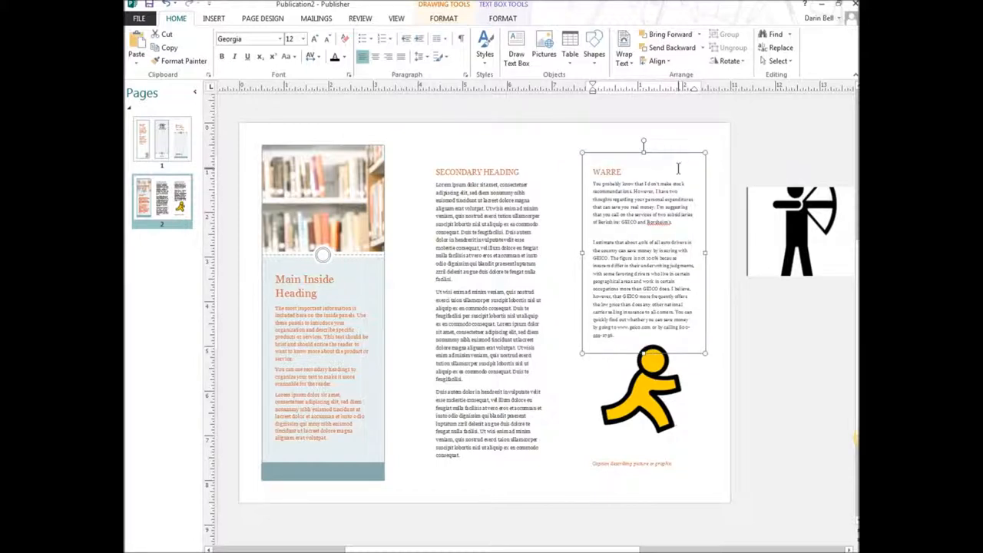
type("NS")
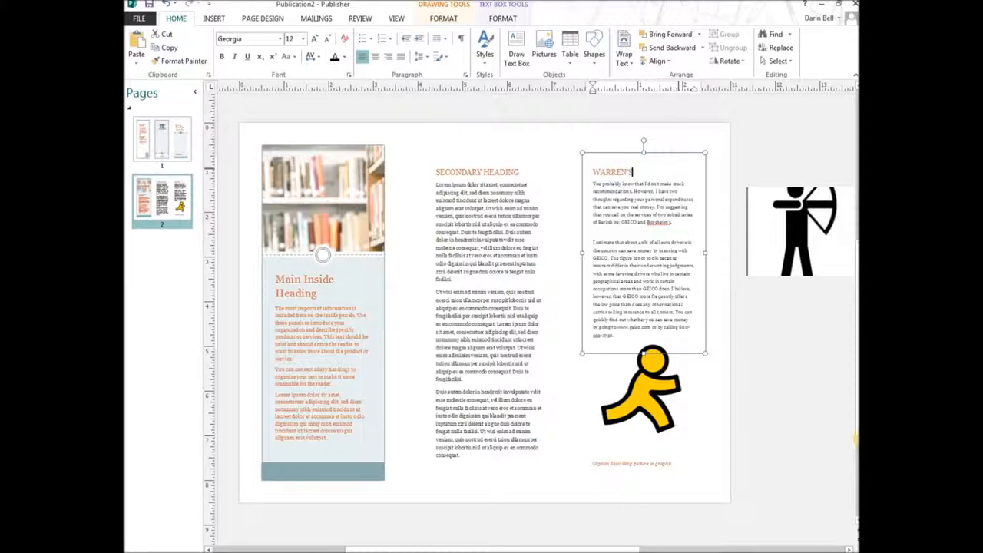
type("TEXT")
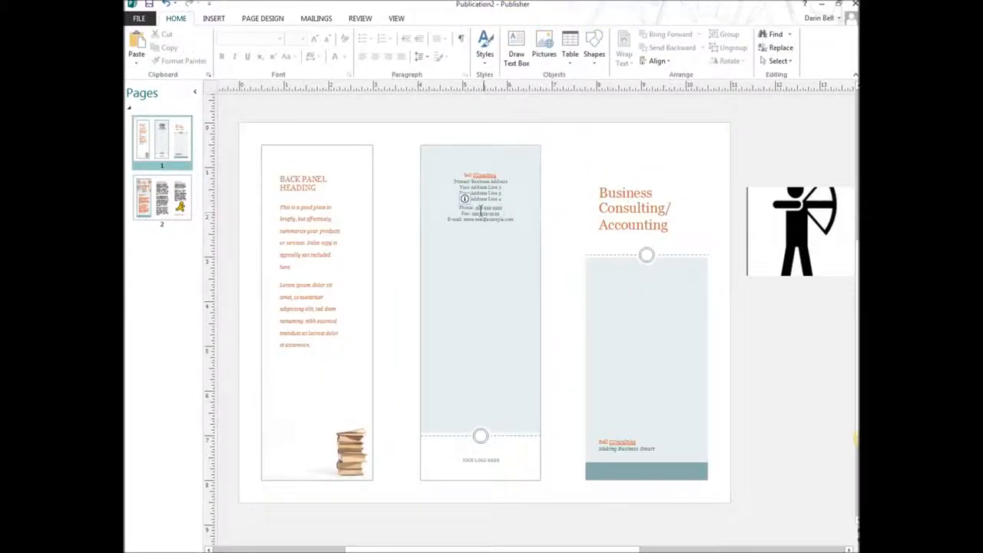
- Leave the brochure and start a new publication from the template gallery
left_click(473, 295)
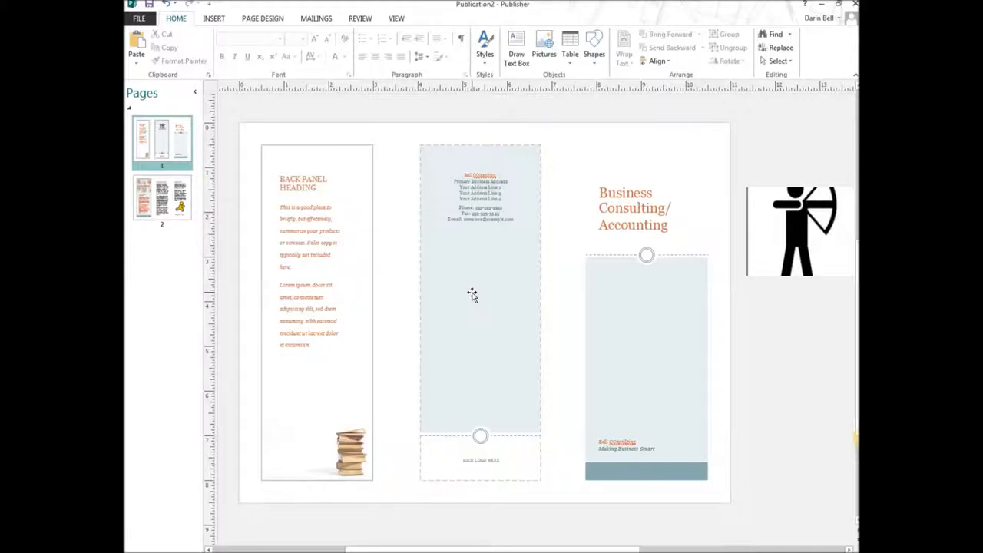
left_click(473, 307)
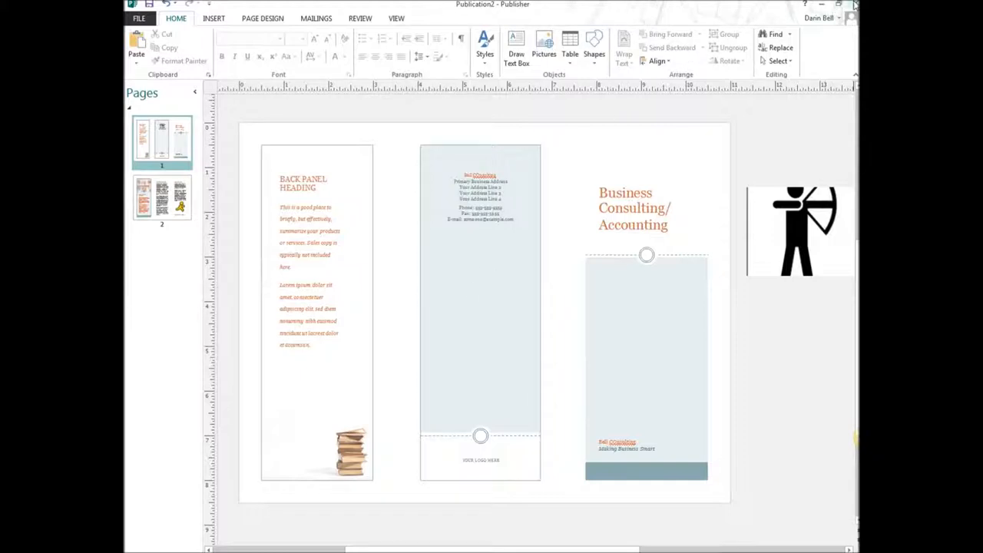
left_click(138, 18)
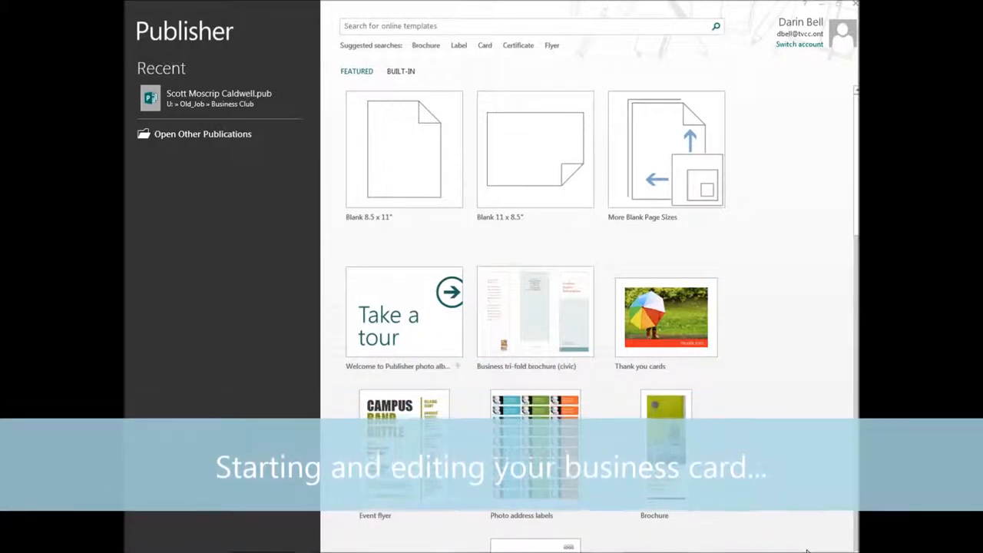
left_click(404, 149)
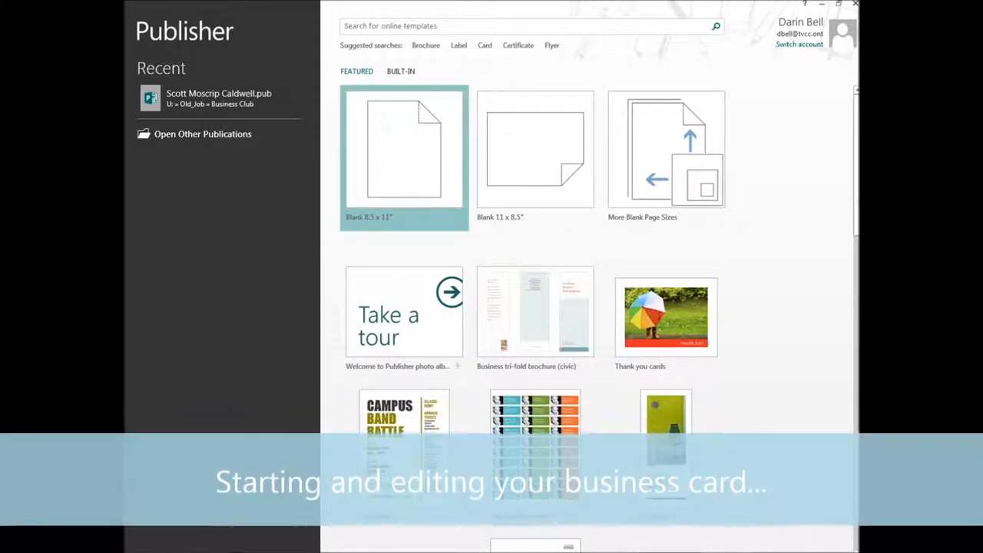
- Scroll down through the featured publication templates
scroll("down", 3)
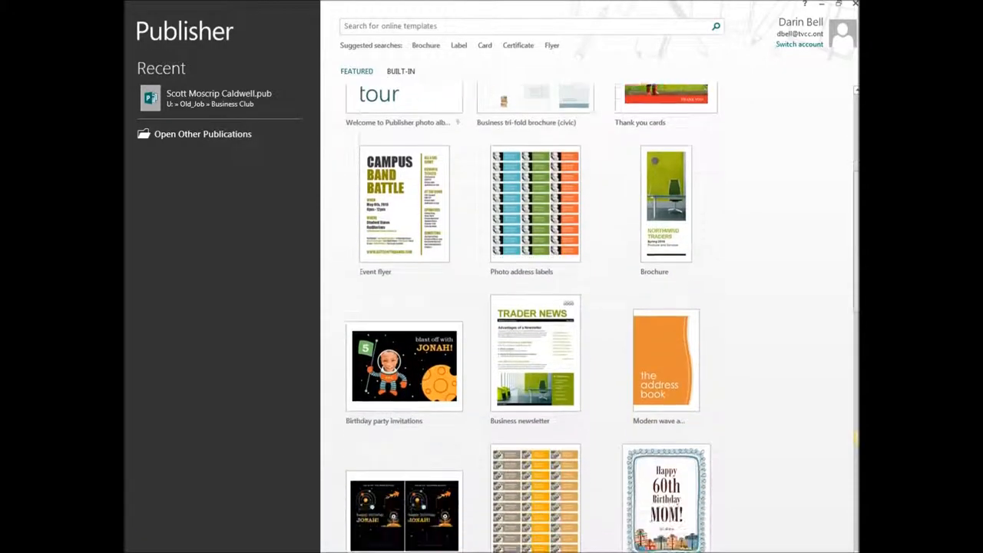
scroll("down", 3)
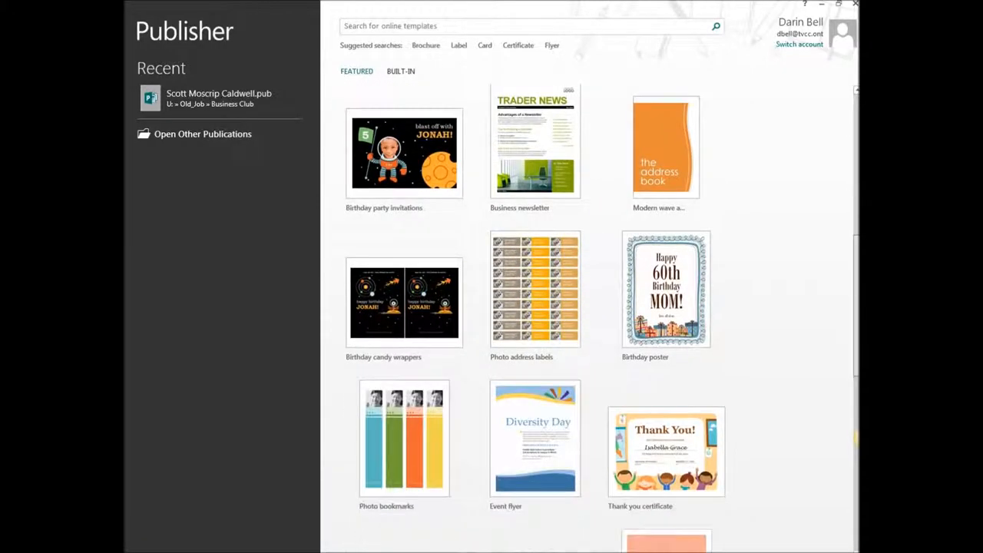
scroll("down", 3)
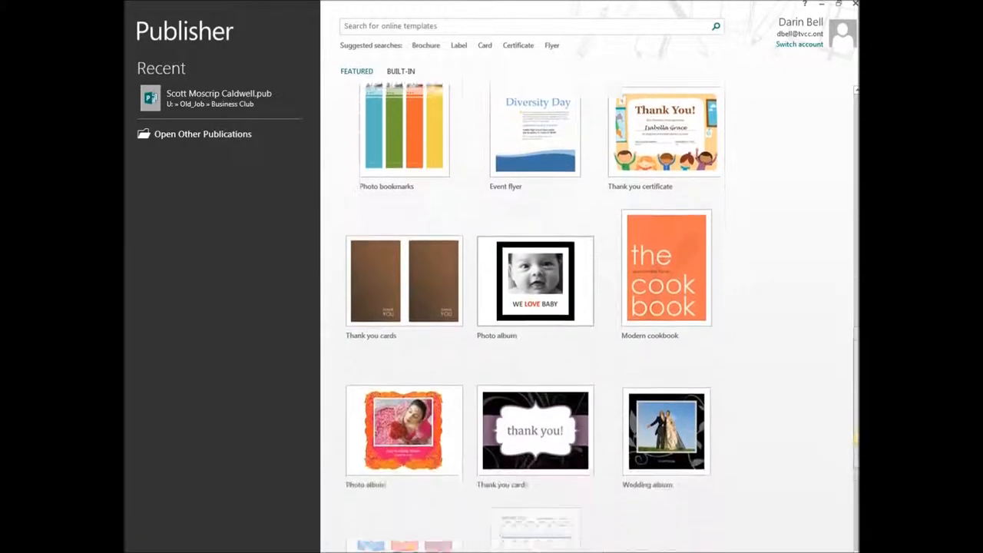
scroll("down", 3)
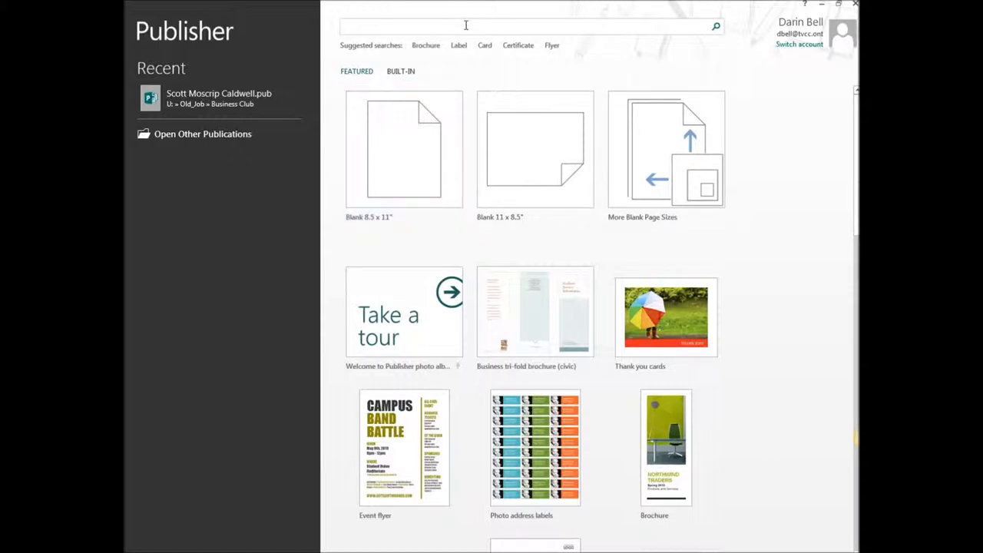
- Search online for 'business card' and create the Civic design business card template
type("business")
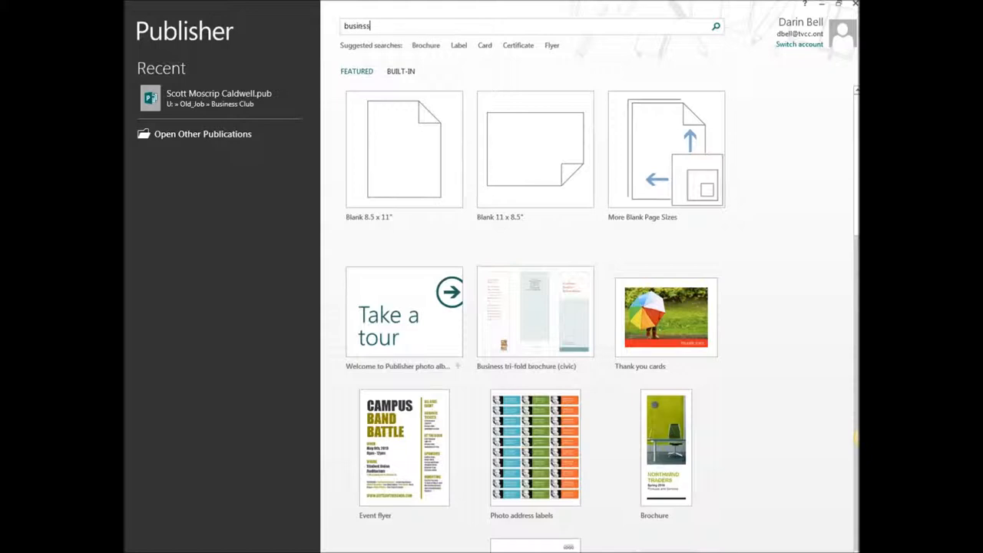
left_click(716, 24)
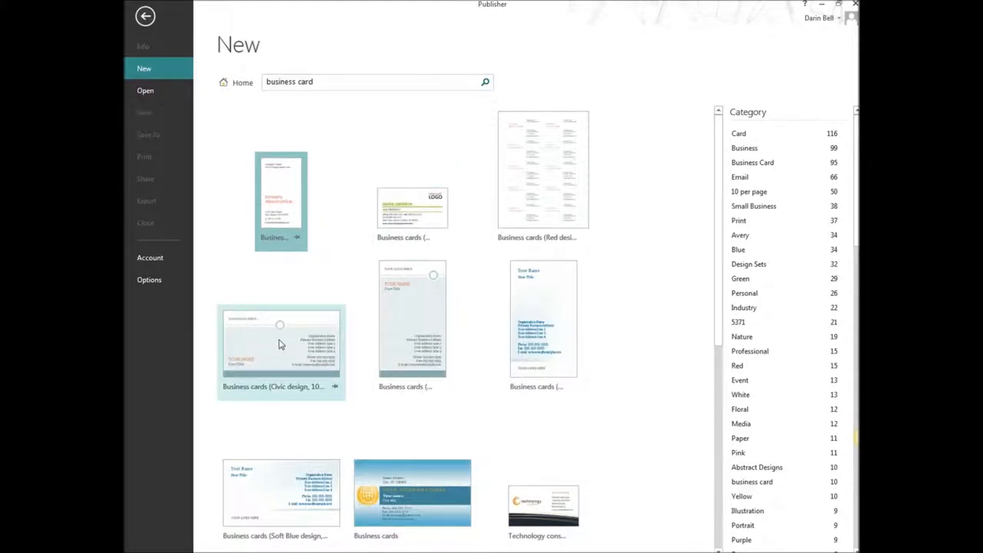
left_click(279, 346)
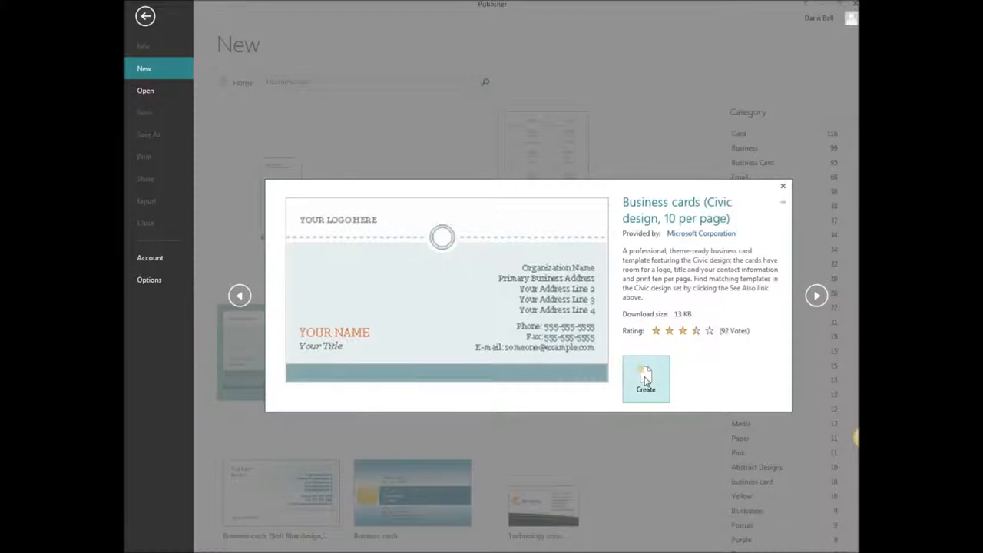
left_click(645, 379)
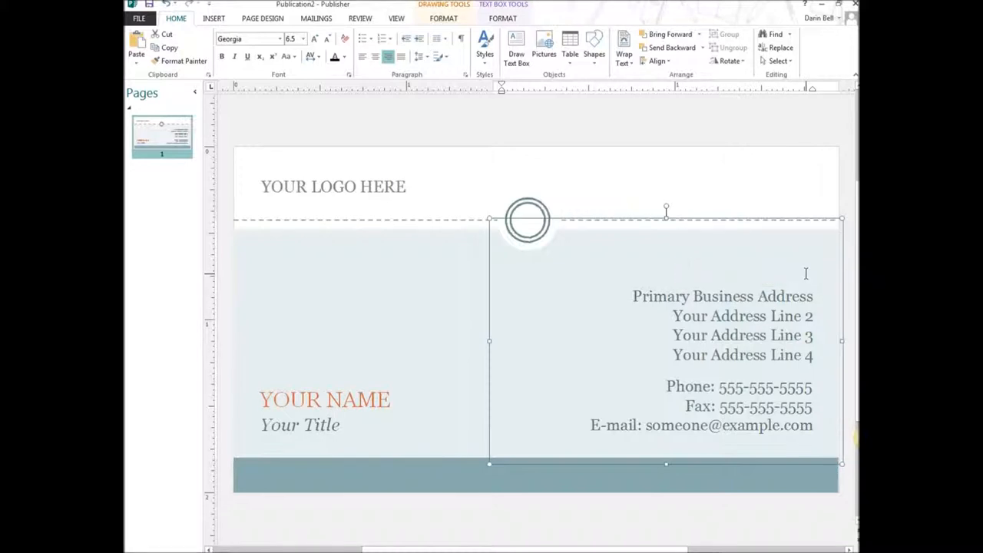
- Replace the placeholder company name with Bell Consulting
type("Bell")
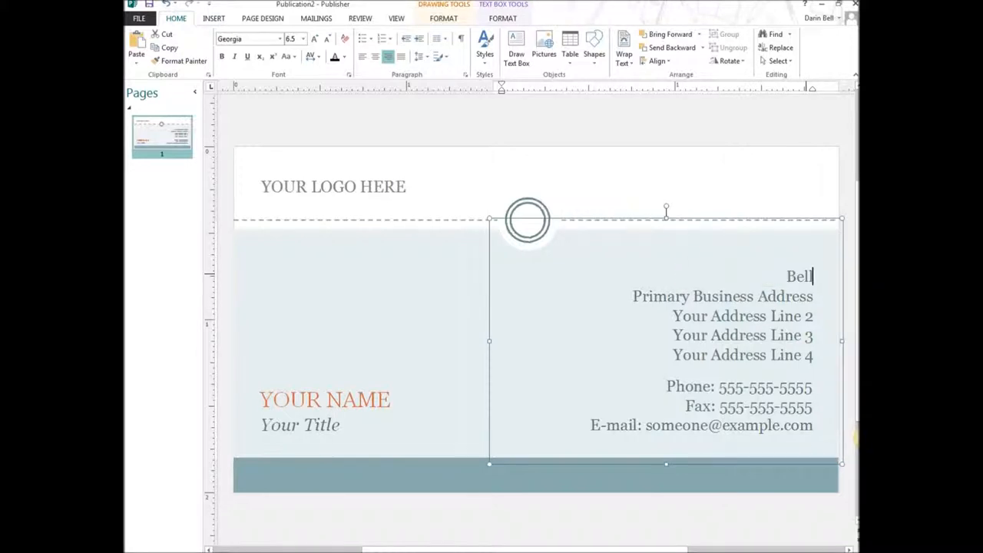
type("Consulting")
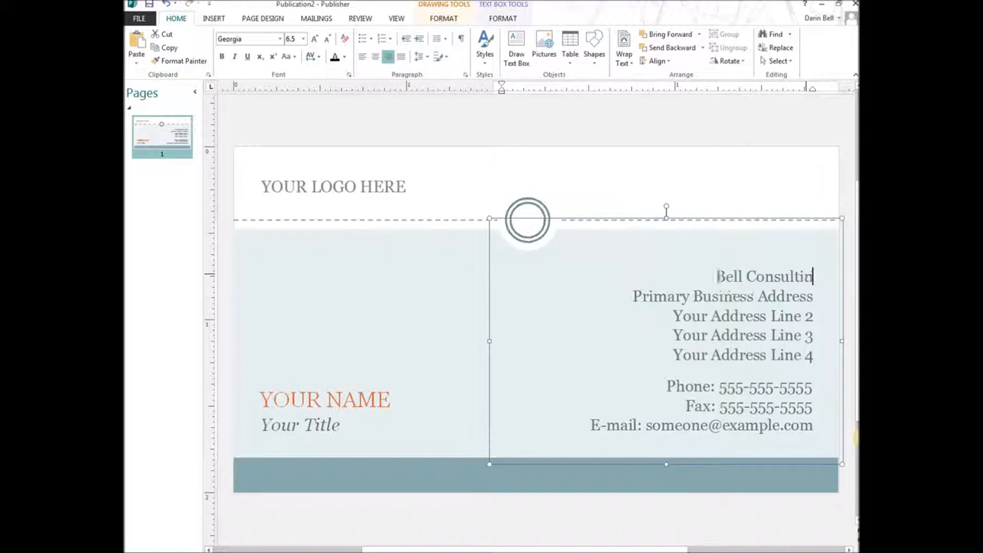
type("g")
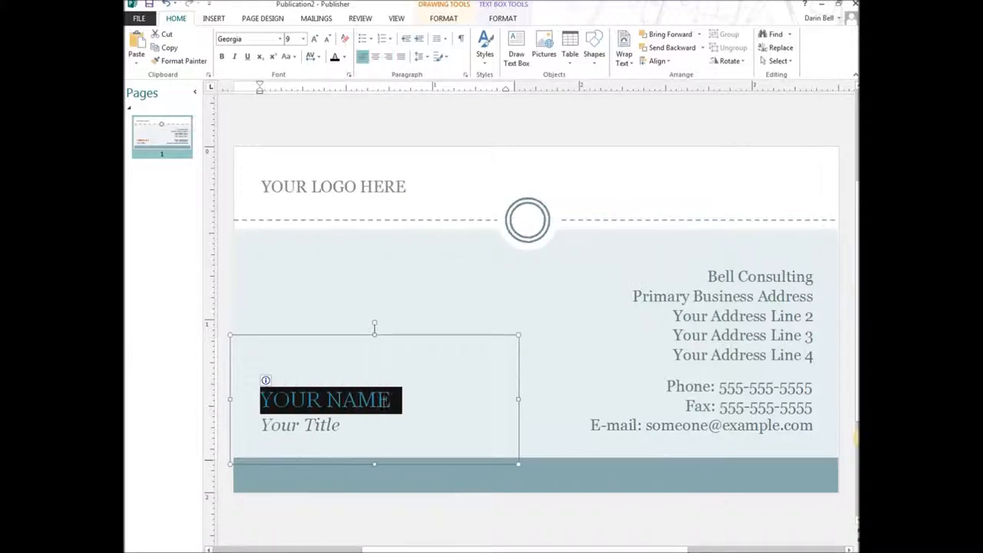
type("DA")
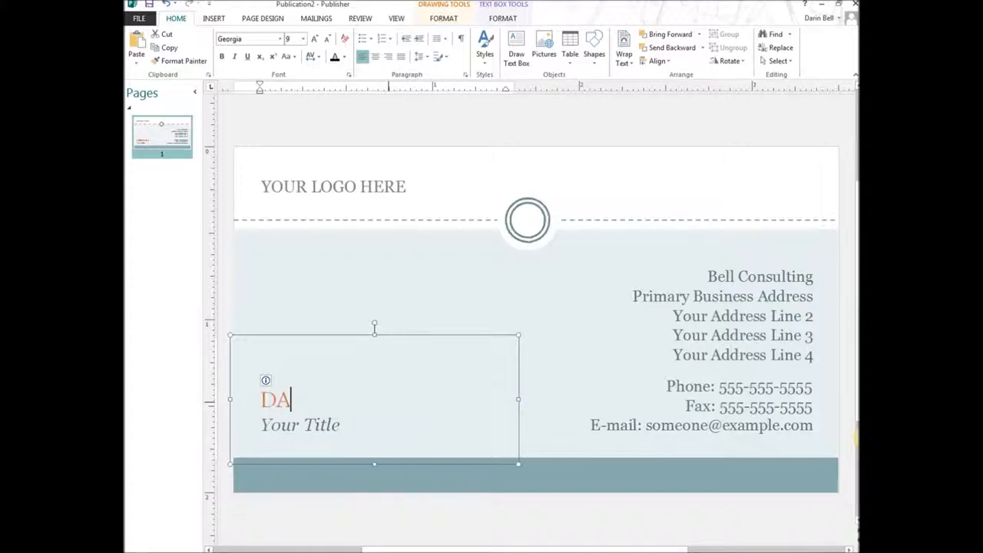
type("RIN BELL")
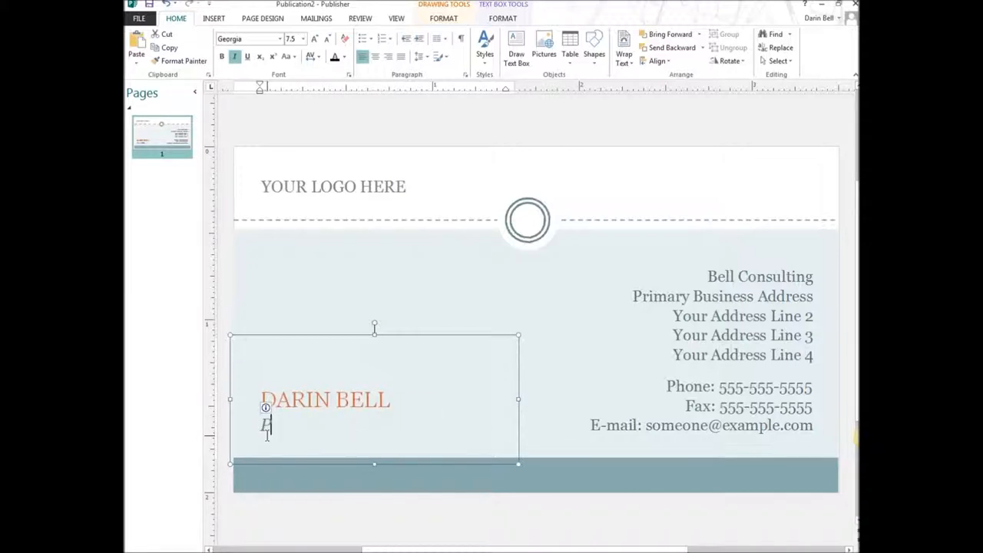
type("res")
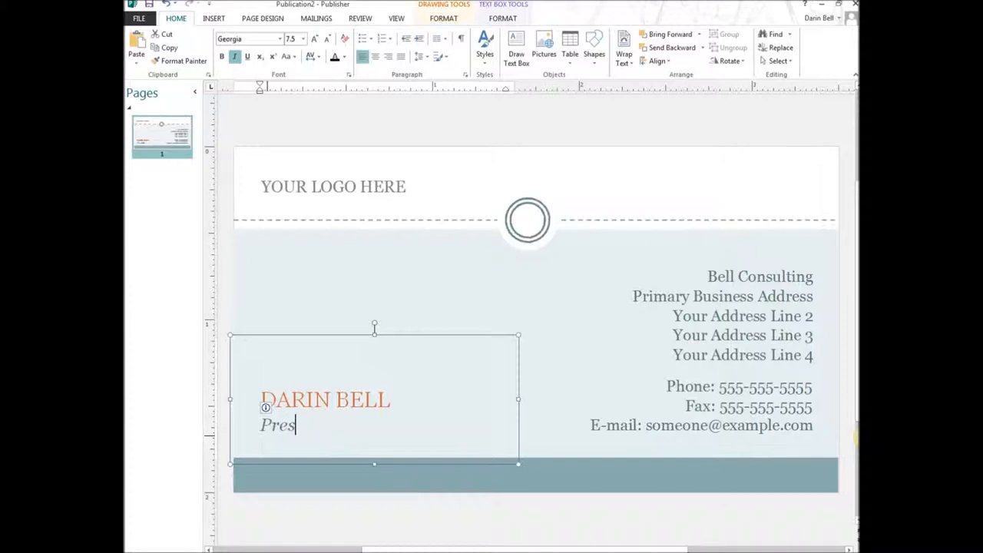
type("ident?")
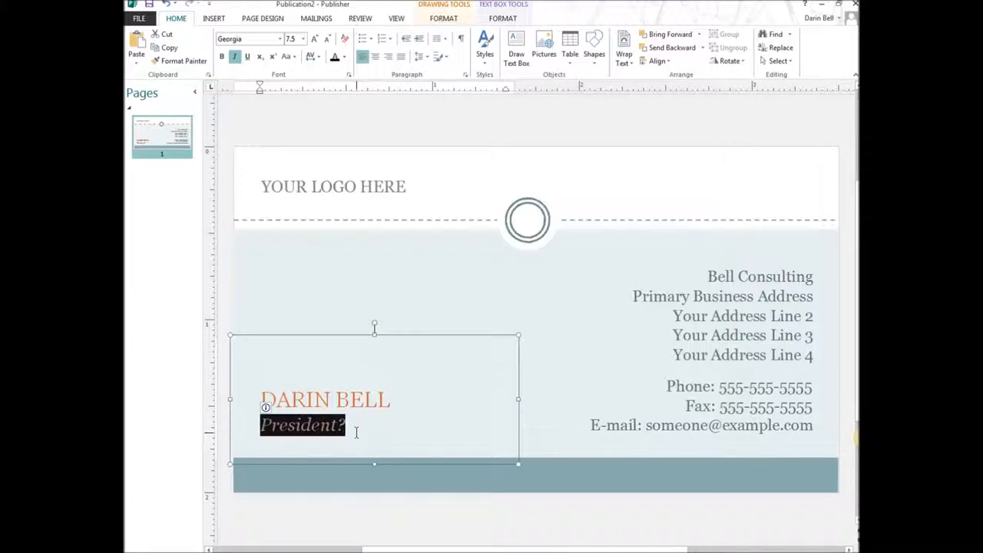
left_click(335, 424)
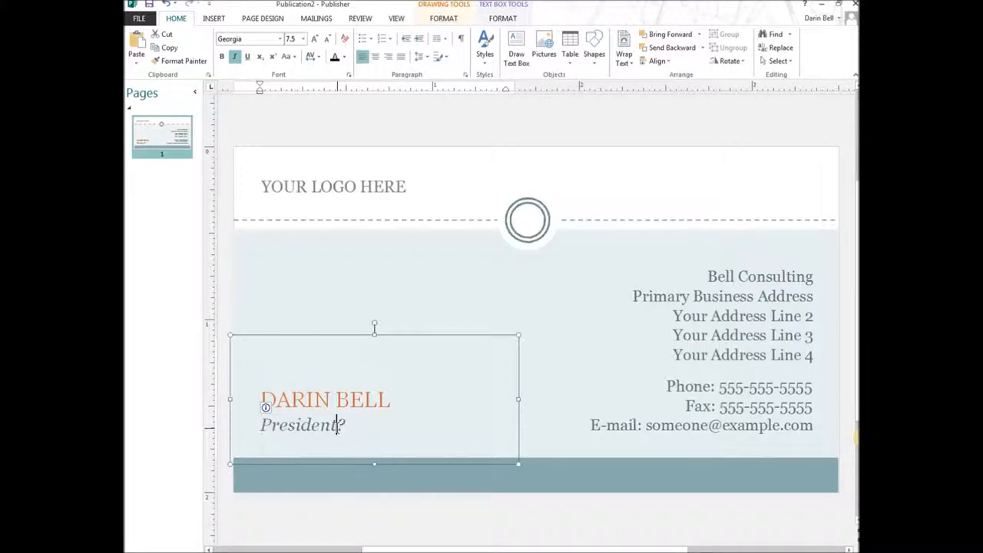
left_click(332, 186)
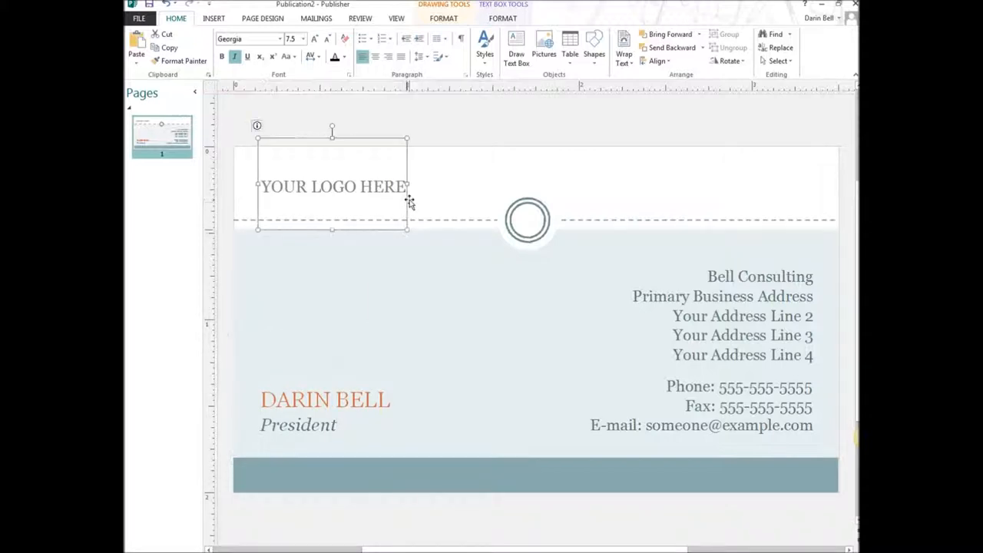
- From the logo placeholder, bring up the Insert Picture dialog
left_click(345, 188)
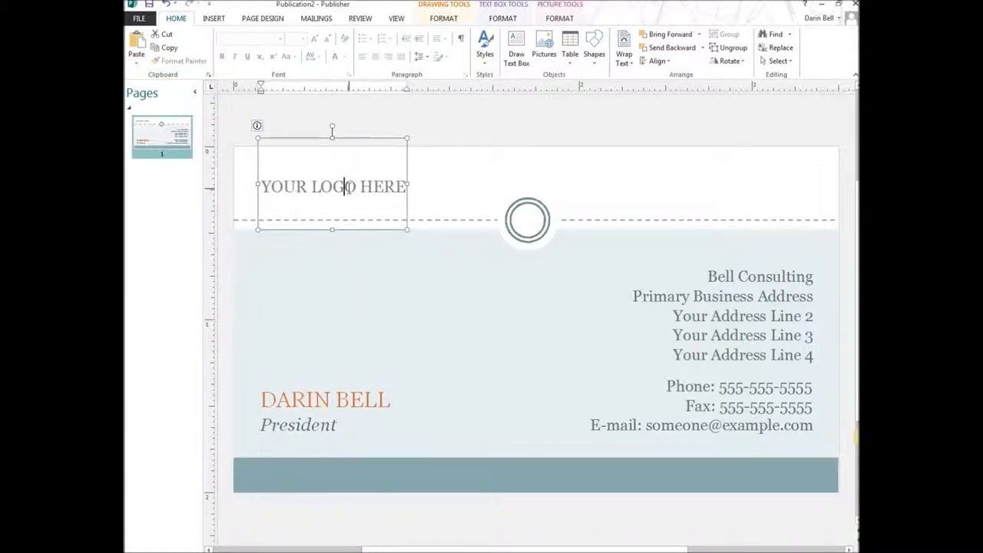
right_click(344, 187)
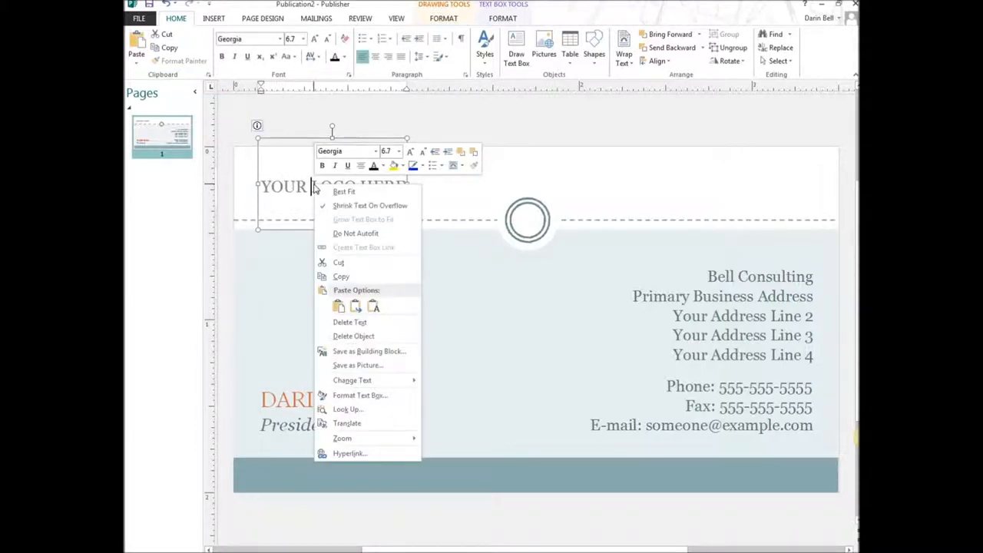
mouse_move(357, 365)
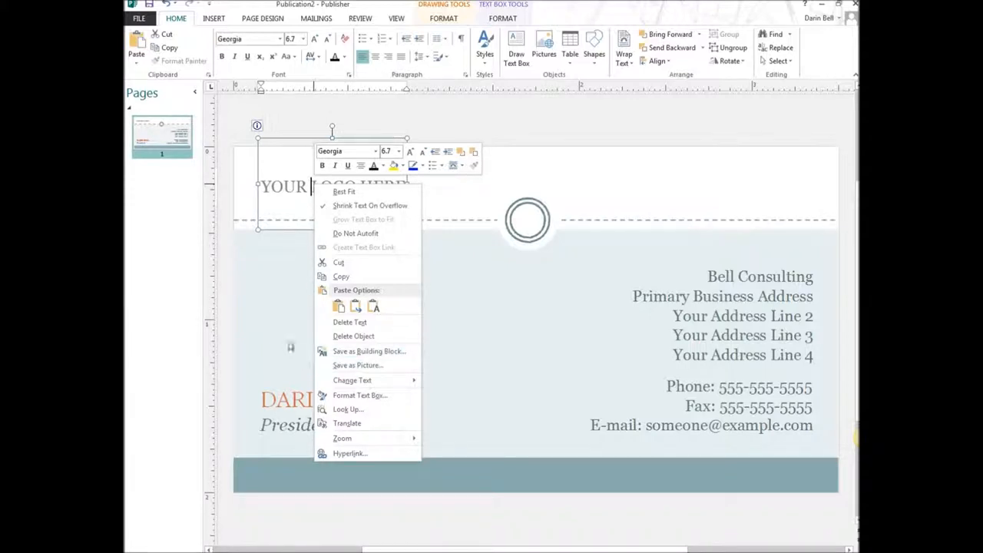
mouse_move(298, 168)
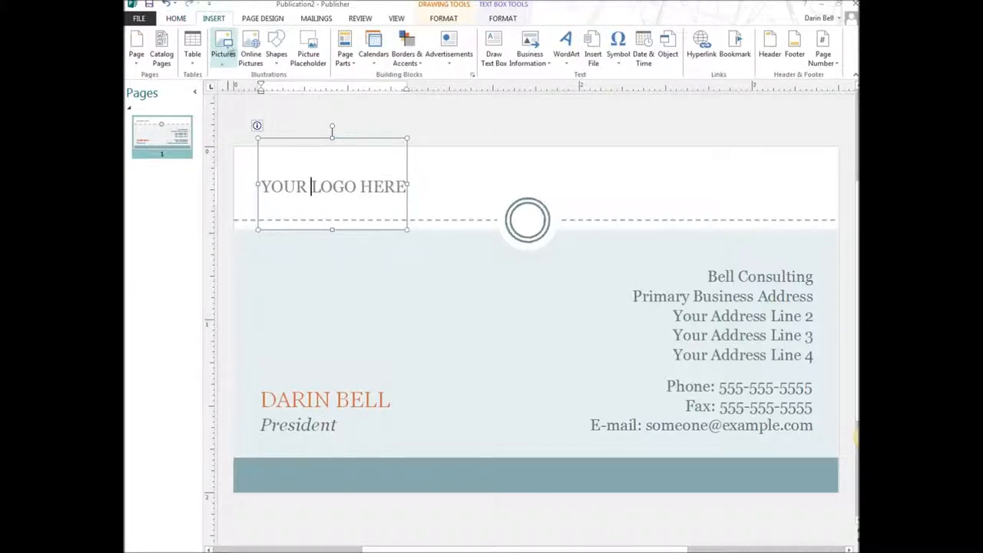
left_click(224, 43)
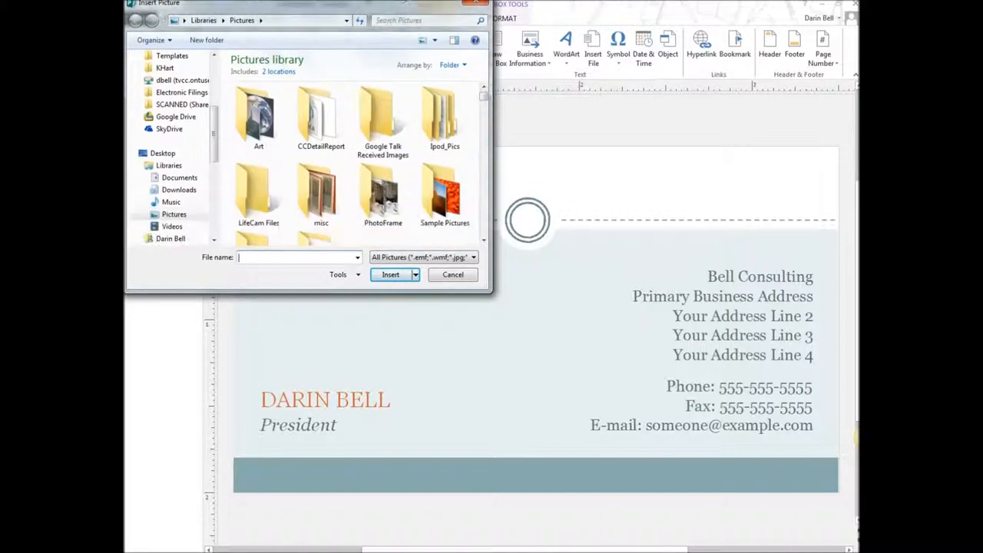
- Insert arrow.png from the Pictures library onto the card
scroll("down", 3)
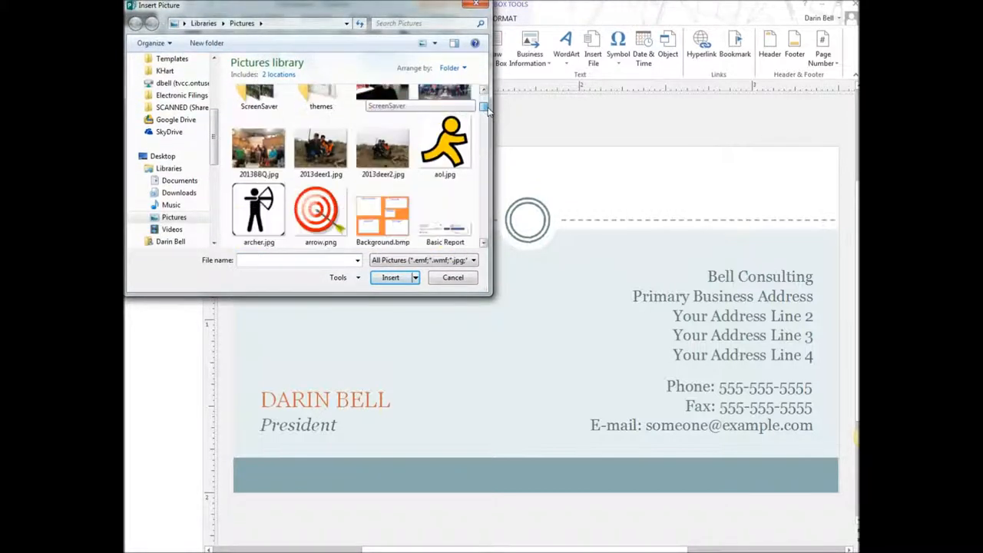
left_click(320, 157)
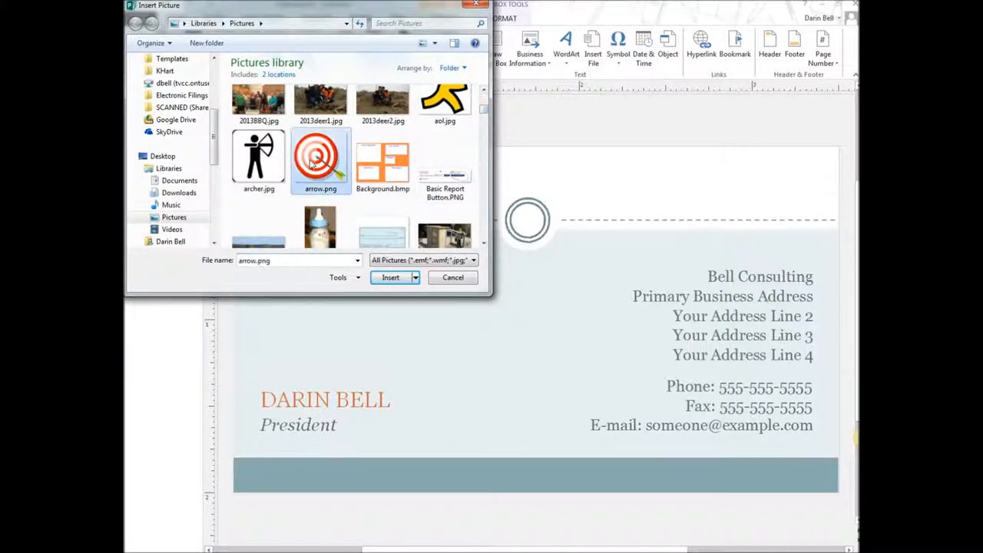
left_click(390, 276)
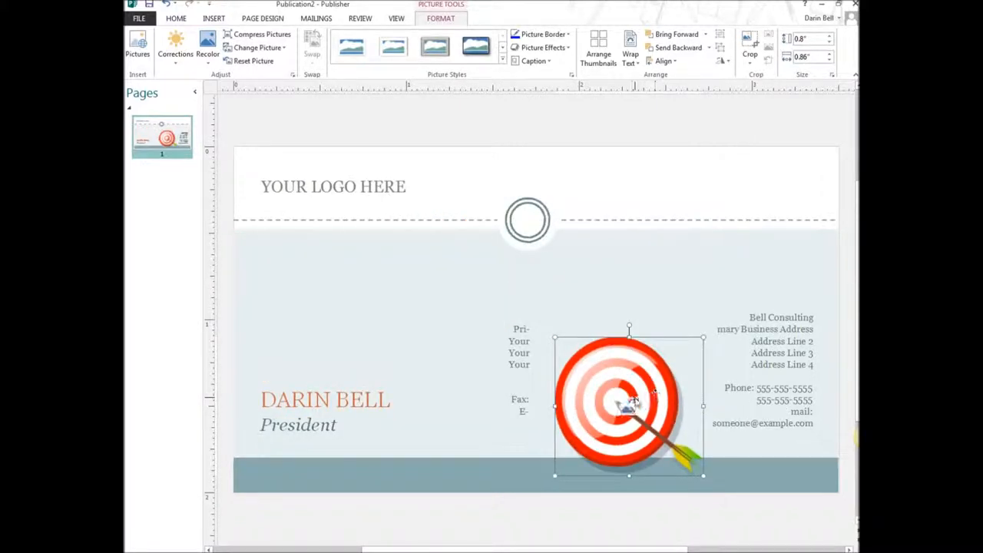
- Shrink the target picture, move it into the top-left logo box and remove YOUR LOGO HERE
left_click_drag(629, 402, 350, 199)
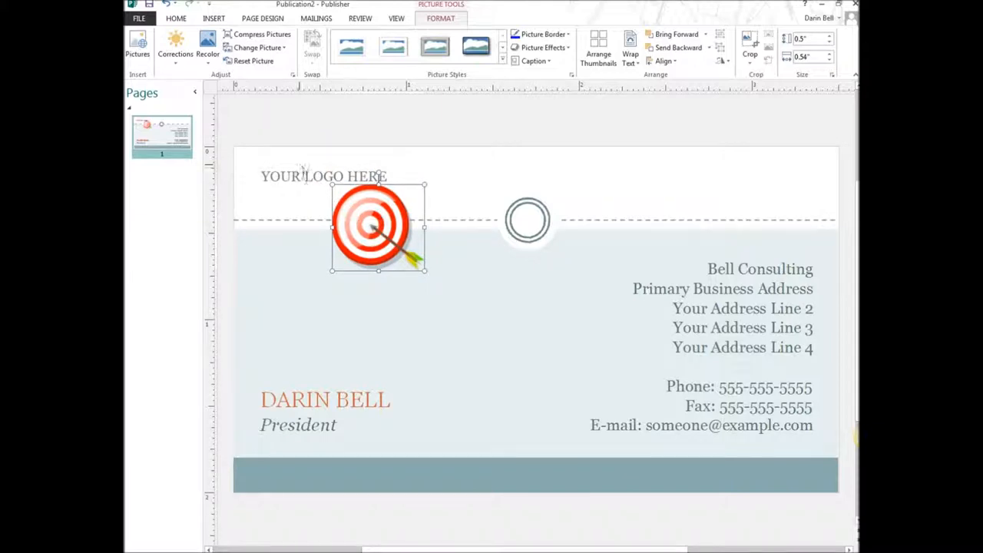
left_click_drag(377, 223, 319, 185)
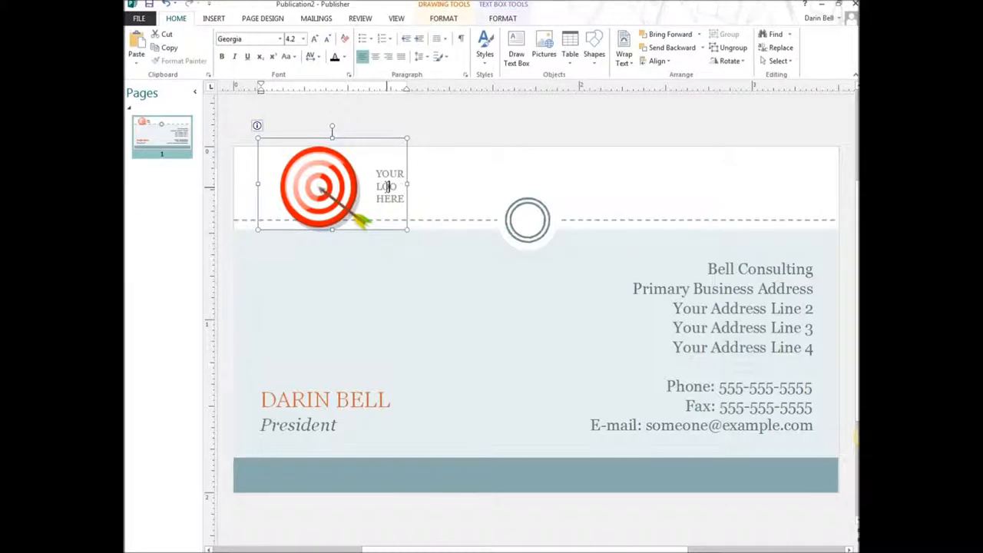
triple_click(390, 186)
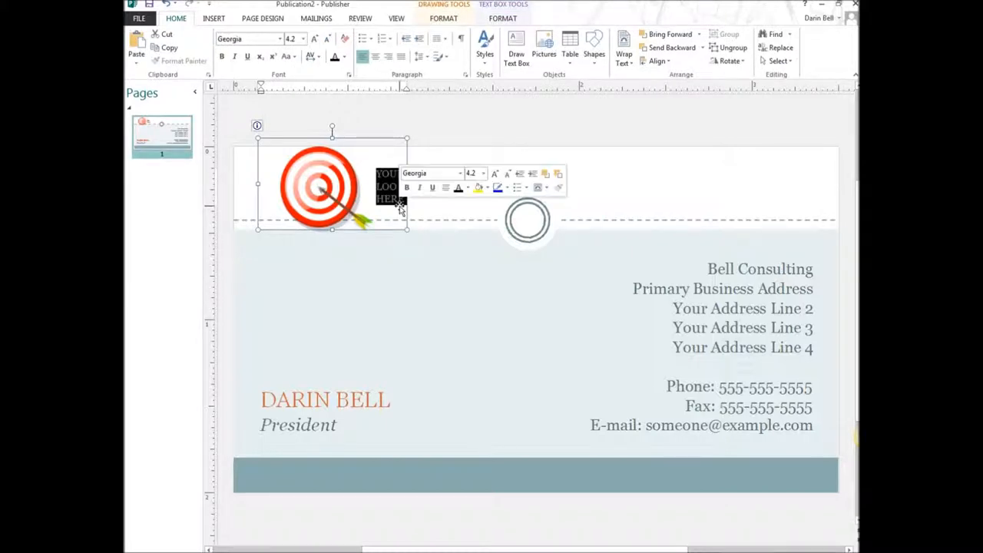
left_click(387, 267)
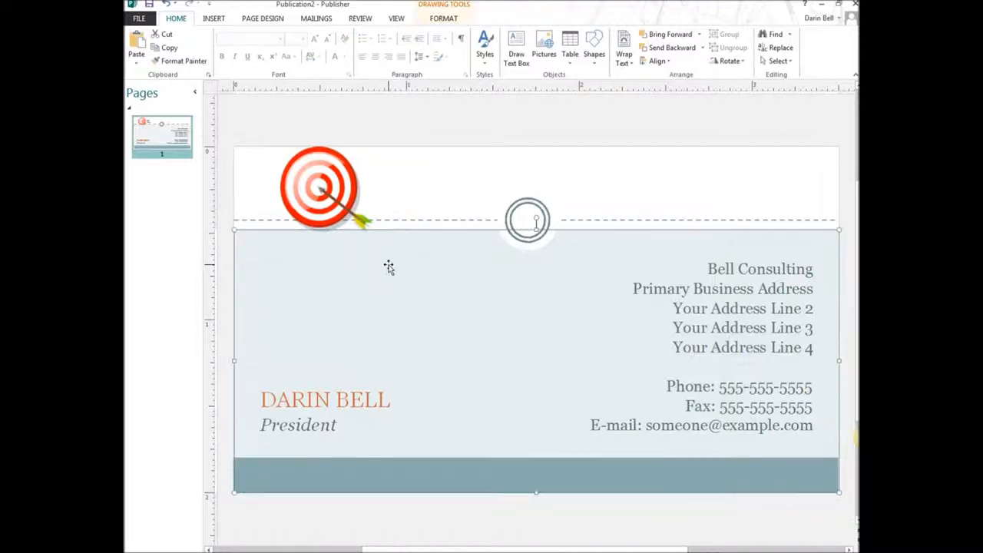
mouse_move(491, 278)
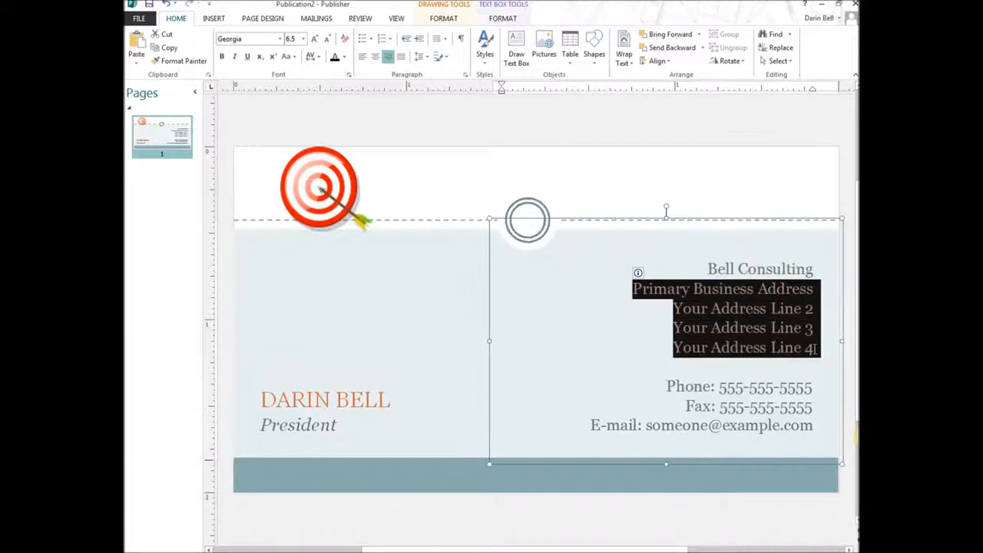
left_click(443, 277)
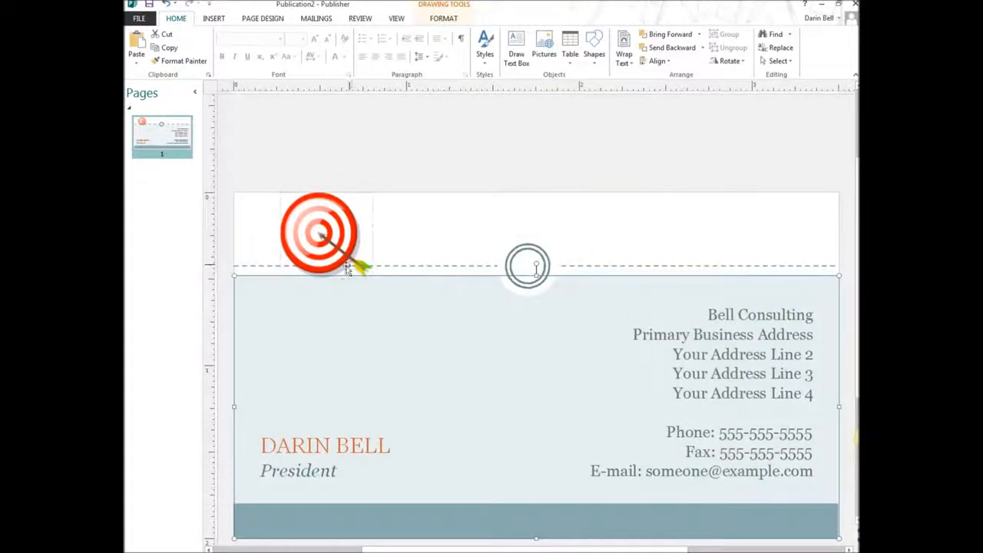
scroll("up", 3)
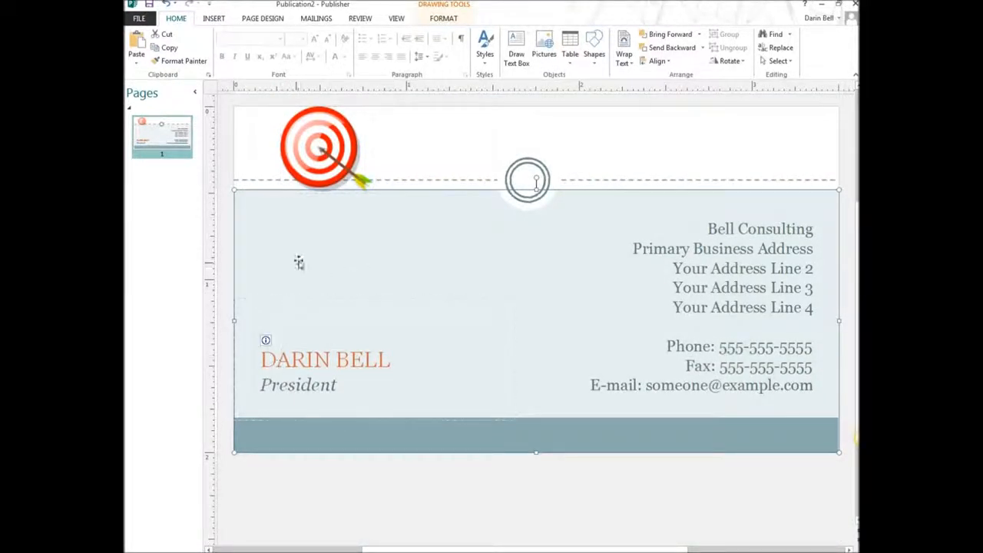